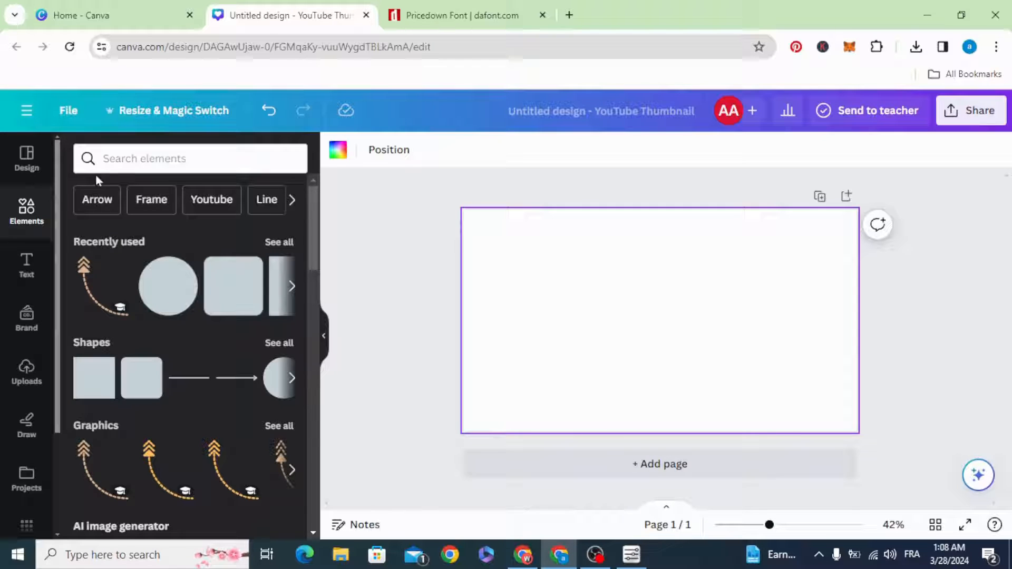
Search Elements for 'tropical beach' and add the pink palm-tree sunset photo from Photos.
{"action": "type", "text": "tropical beach"}
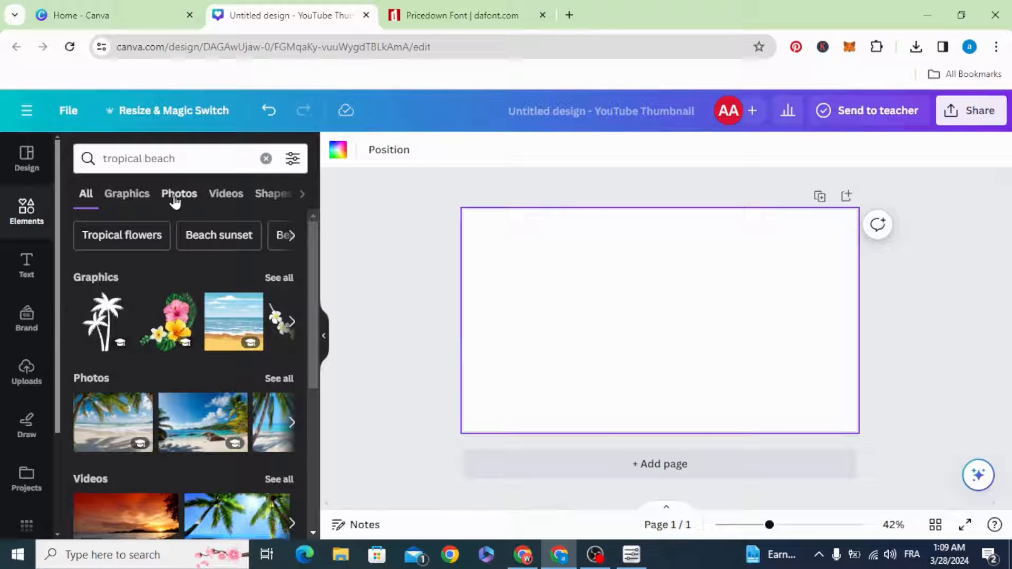
{"action": "left_click", "coordinate": [179, 194]}
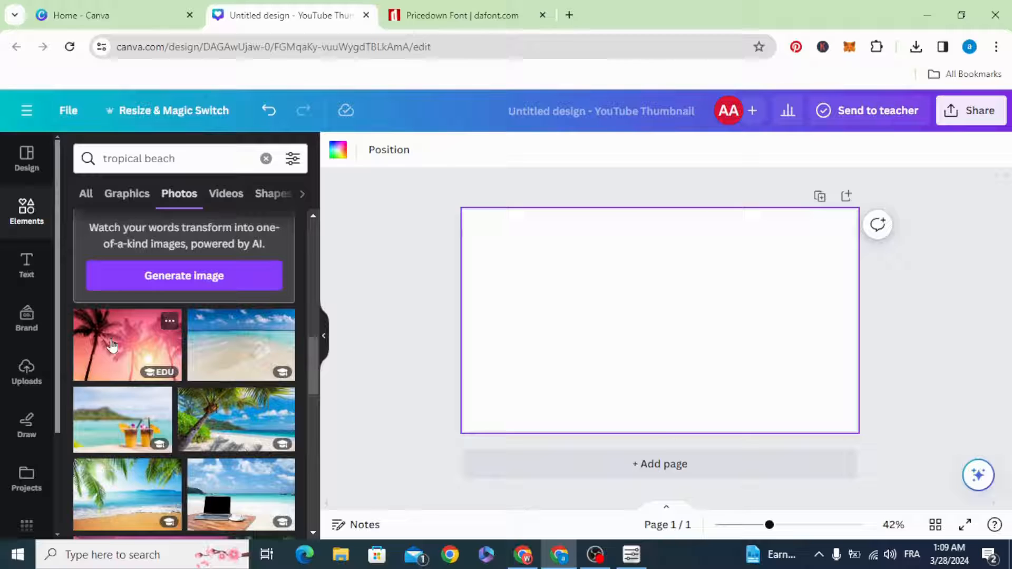
{"action": "left_click", "coordinate": [127, 344]}
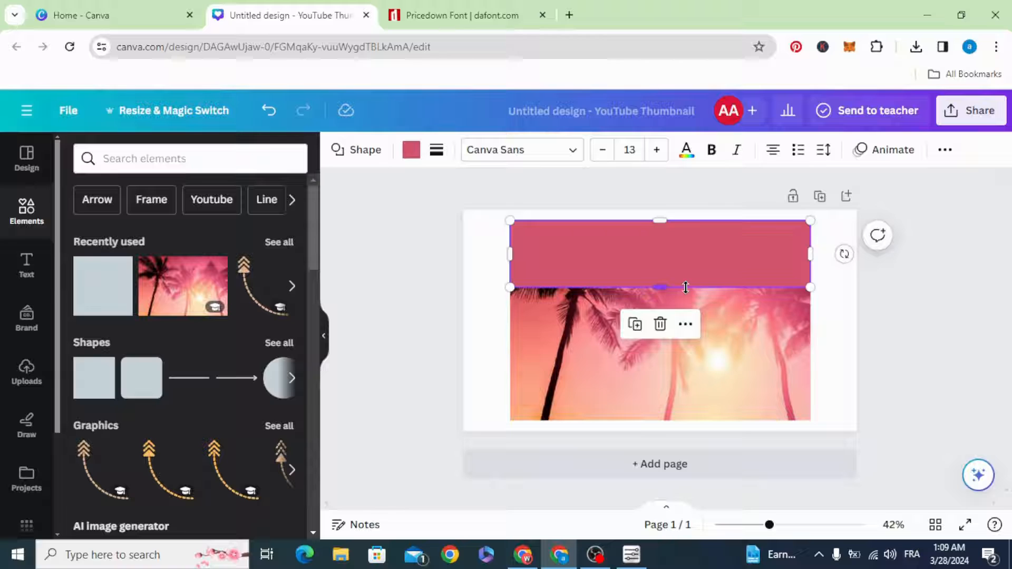
Stretch the rectangle over the photo and fill it with a 180° pink-purple-yellow gradient.
{"action": "left_click_drag", "start_coordinate": [658, 287], "coordinate": [659, 420]}
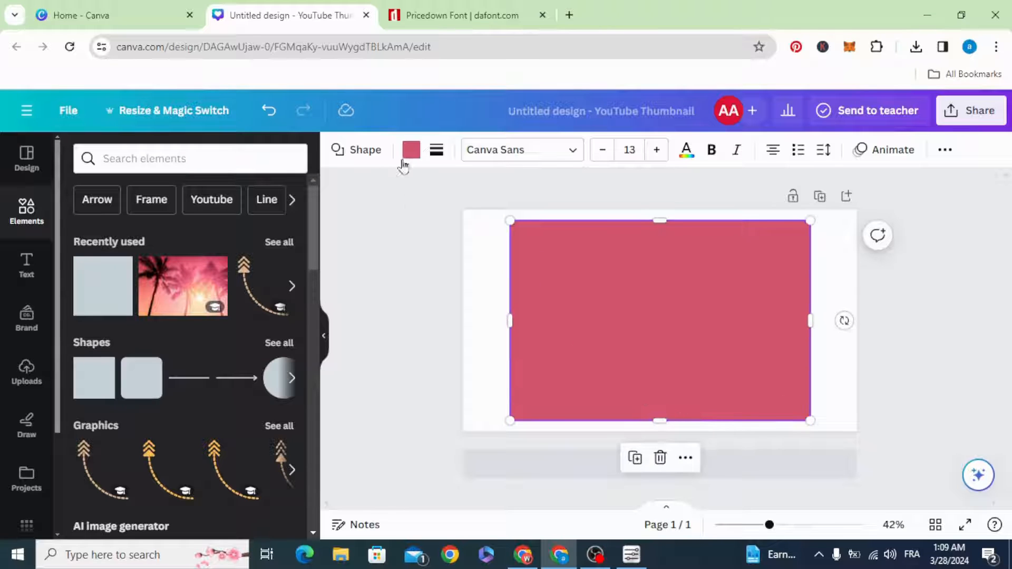
{"action": "left_click", "coordinate": [410, 149]}
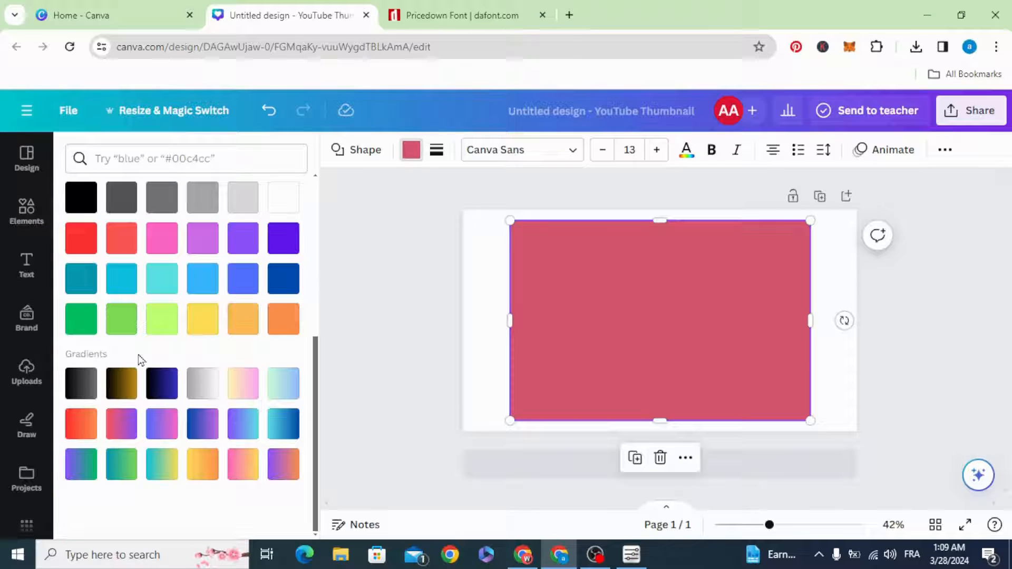
{"action": "mouse_move", "coordinate": [121, 424]}
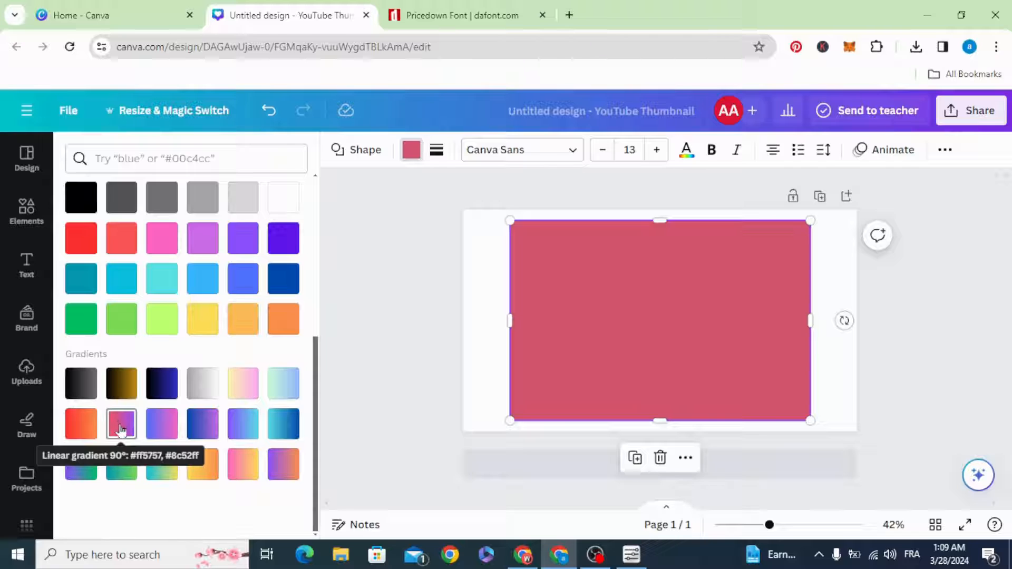
{"action": "left_click", "coordinate": [121, 424]}
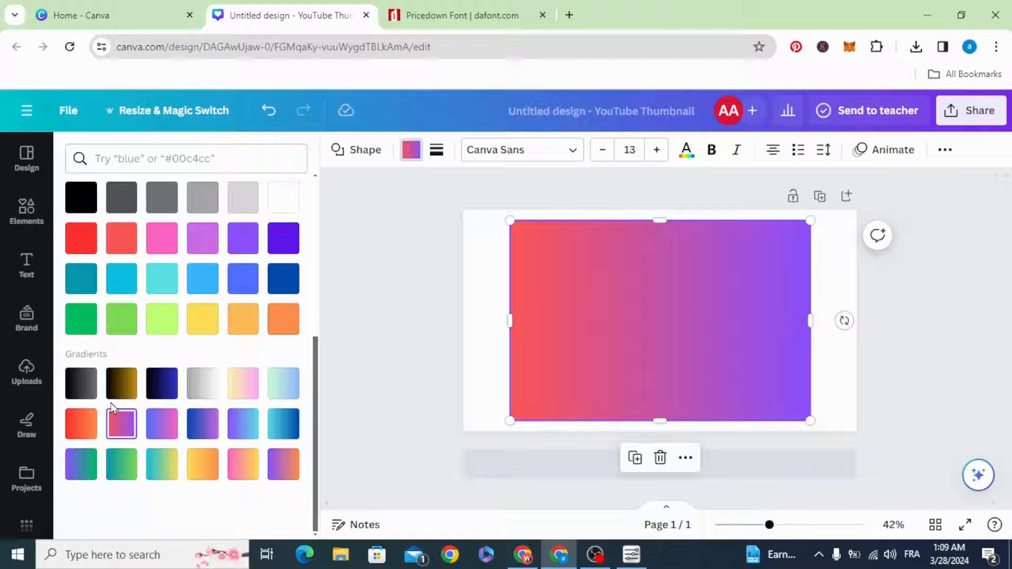
{"action": "left_click", "coordinate": [81, 239]}
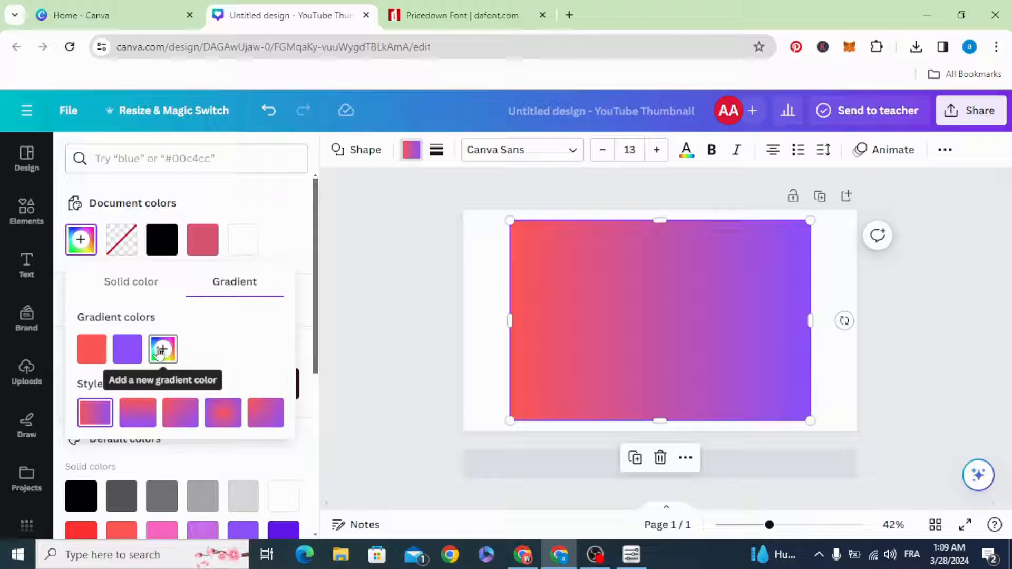
{"action": "left_click", "coordinate": [163, 349]}
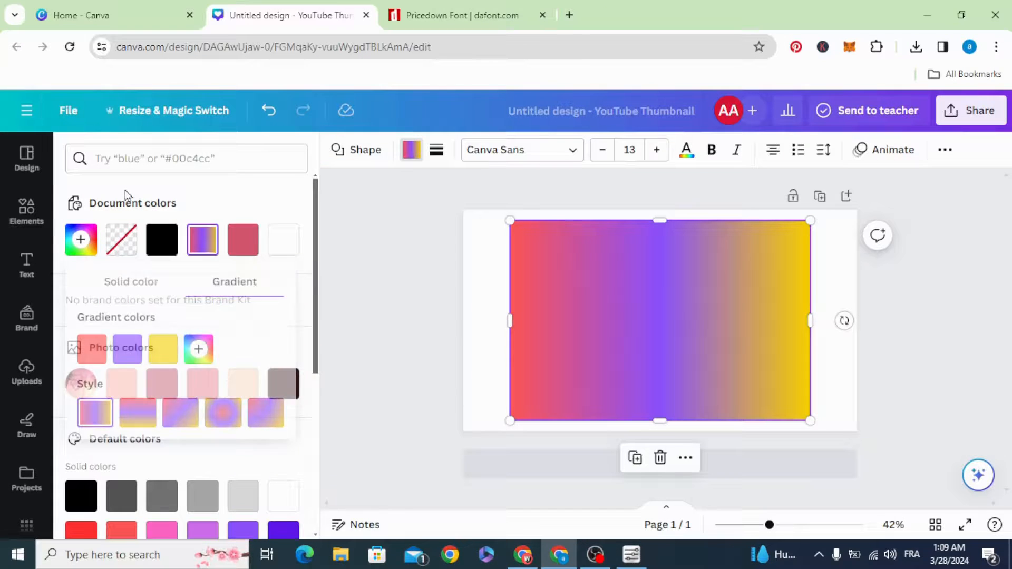
{"action": "left_click", "coordinate": [234, 281]}
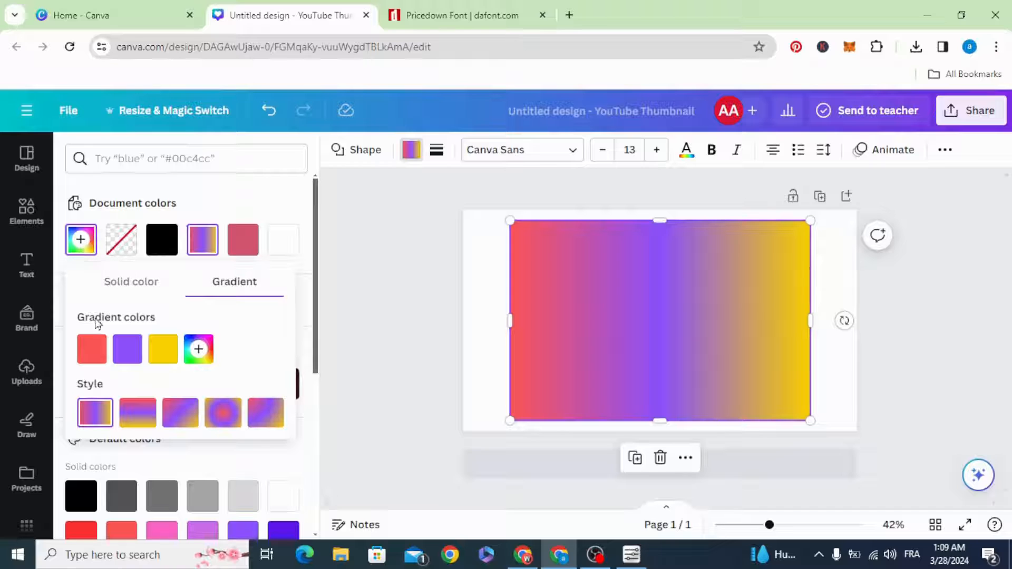
{"action": "left_click", "coordinate": [138, 412]}
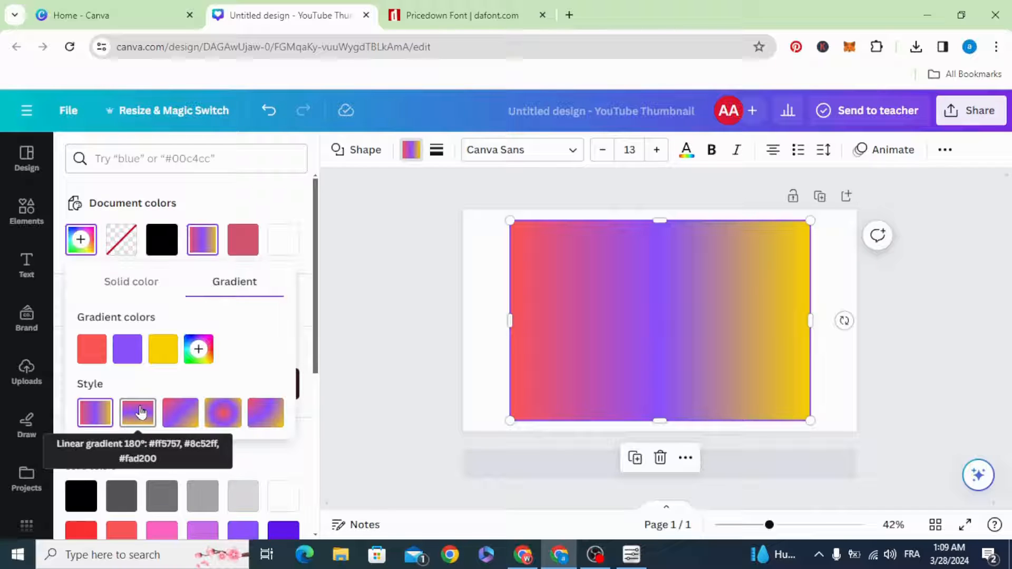
{"action": "left_click", "coordinate": [137, 412]}
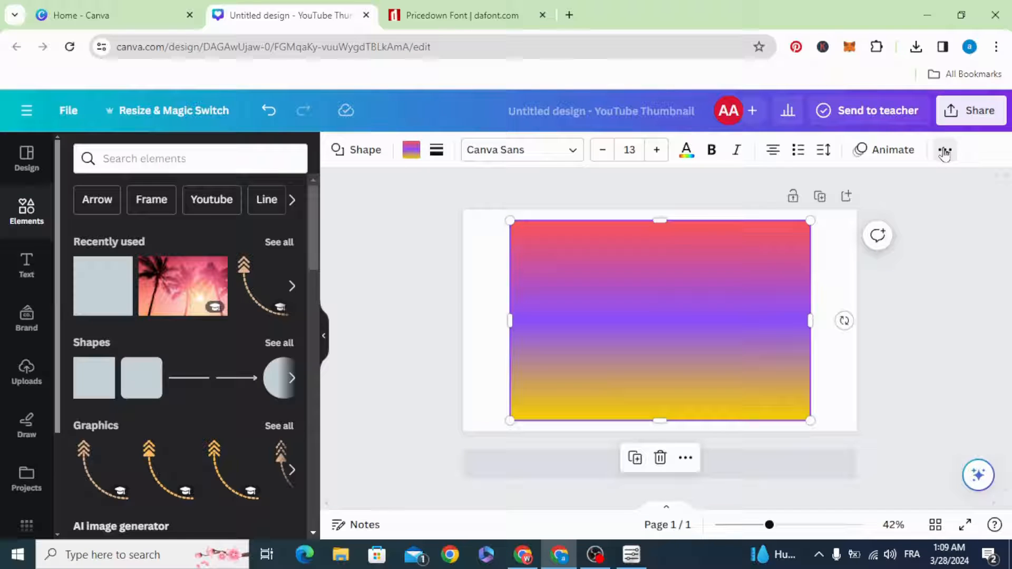
Set the gradient rectangle's transparency to about 50.
{"action": "left_click", "coordinate": [944, 150]}
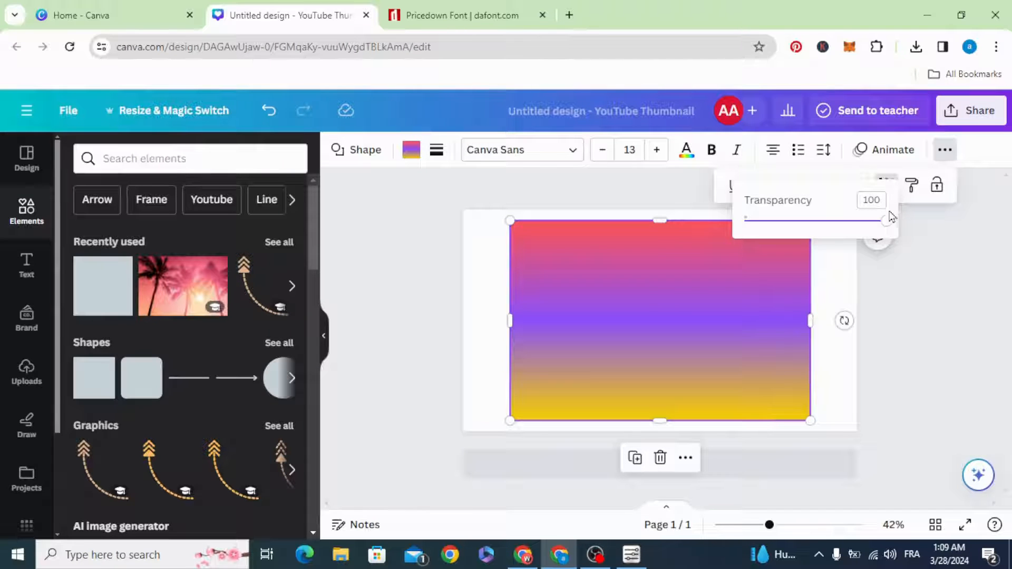
{"action": "left_click_drag", "start_coordinate": [883, 218], "coordinate": [811, 221]}
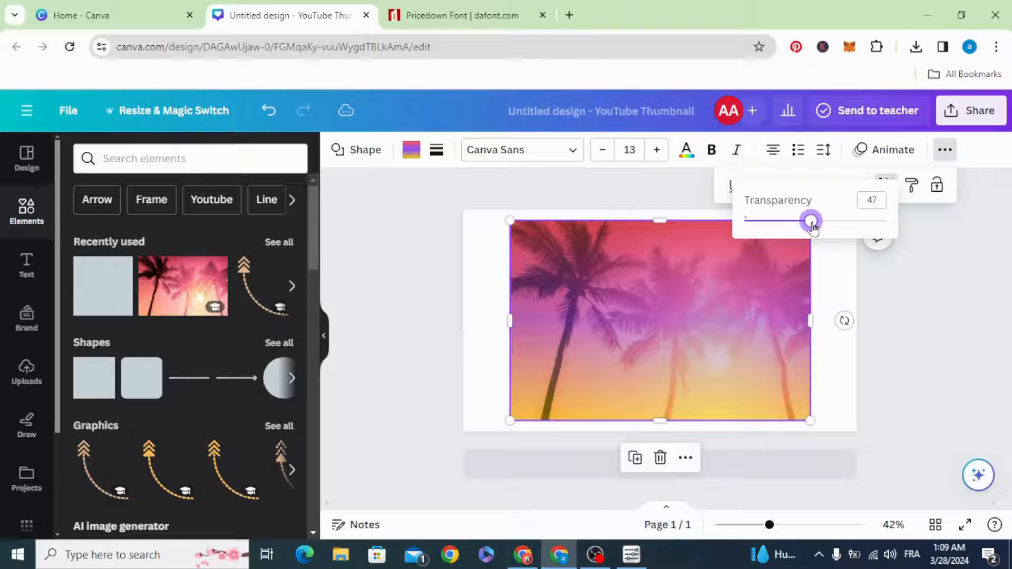
{"action": "left_click_drag", "start_coordinate": [811, 221], "coordinate": [819, 221]}
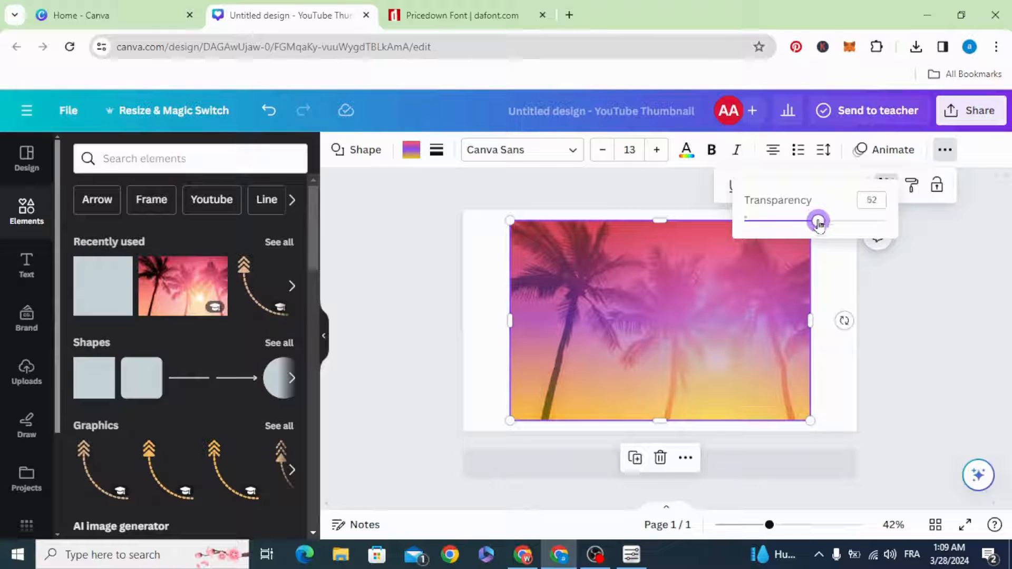
{"action": "left_click_drag", "start_coordinate": [819, 222], "coordinate": [816, 222]}
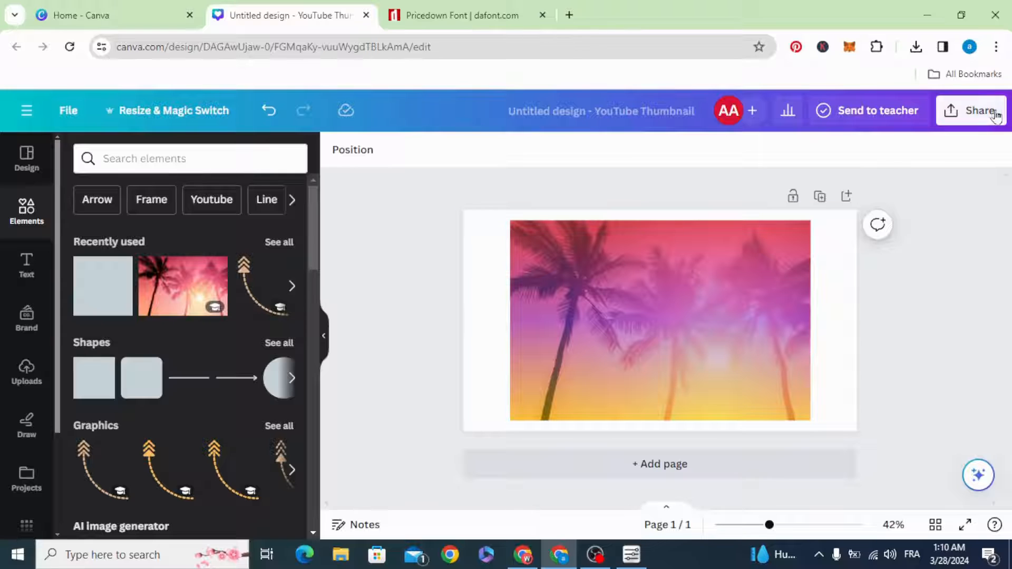
Download the blended design as PNG, add it to Uploads, and delete the page elements.
{"action": "left_click", "coordinate": [971, 111]}
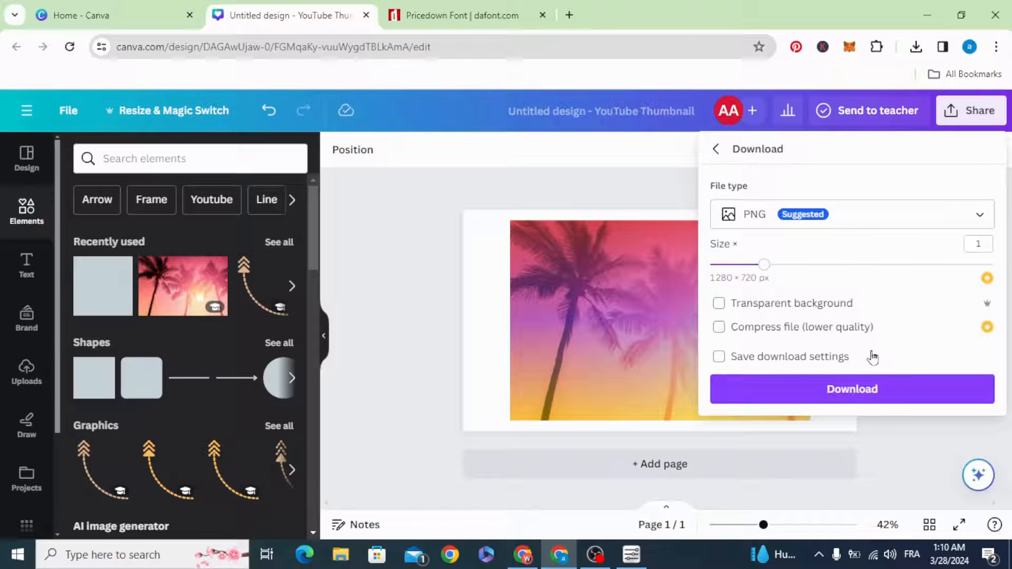
{"action": "left_click", "coordinate": [851, 389]}
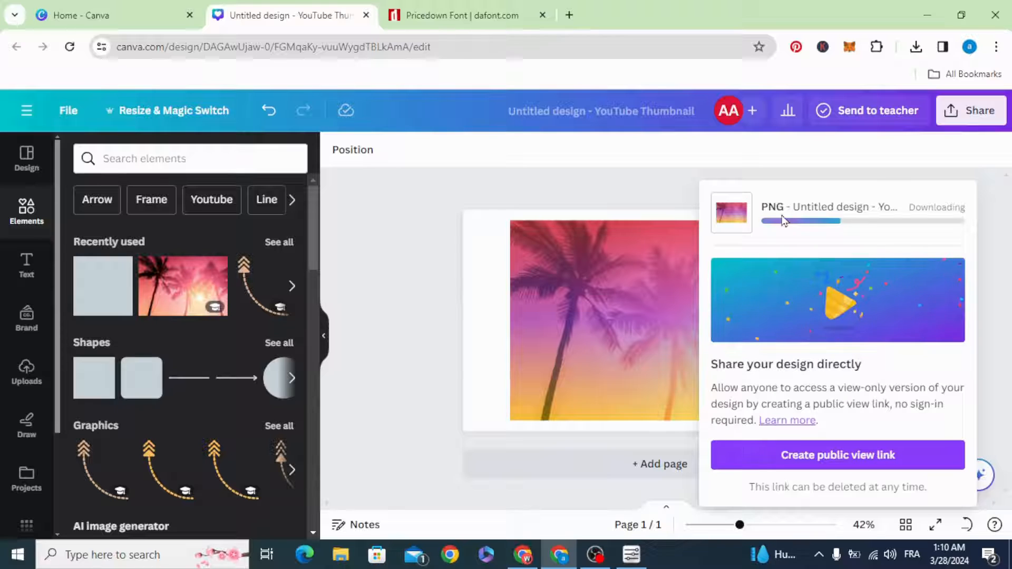
{"action": "left_click", "coordinate": [915, 46]}
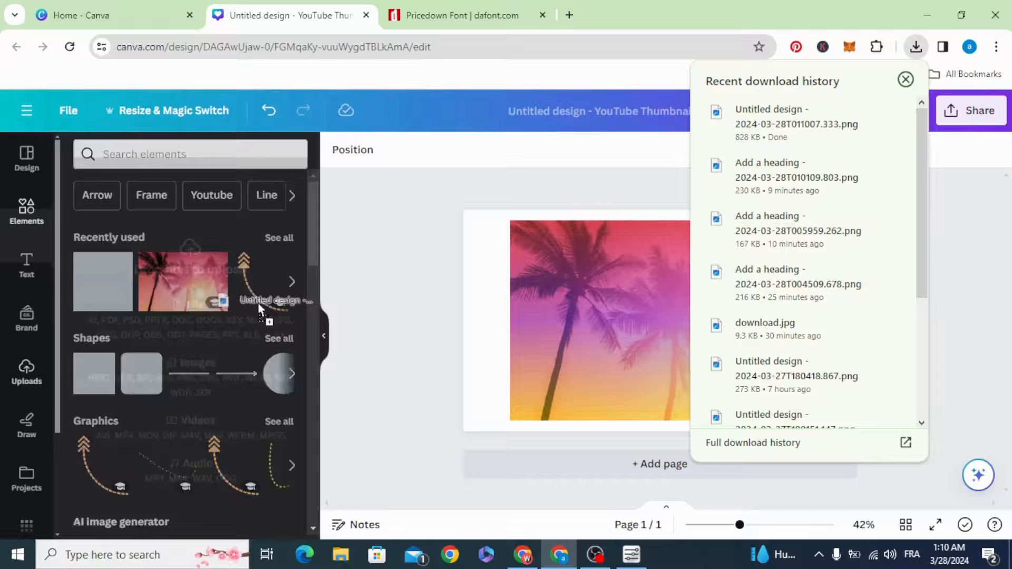
{"action": "left_click", "coordinate": [25, 371]}
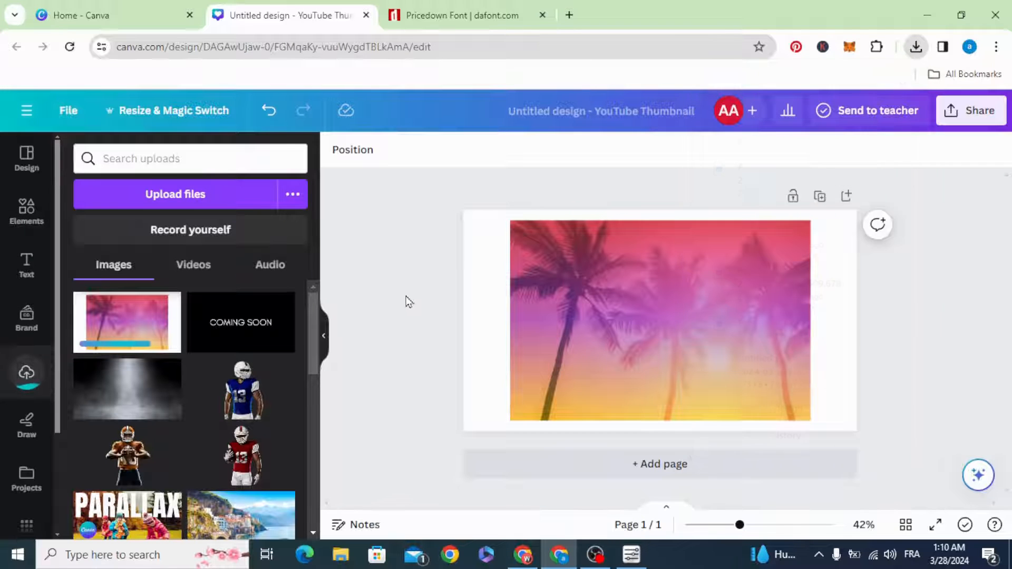
{"action": "left_click", "coordinate": [658, 321]}
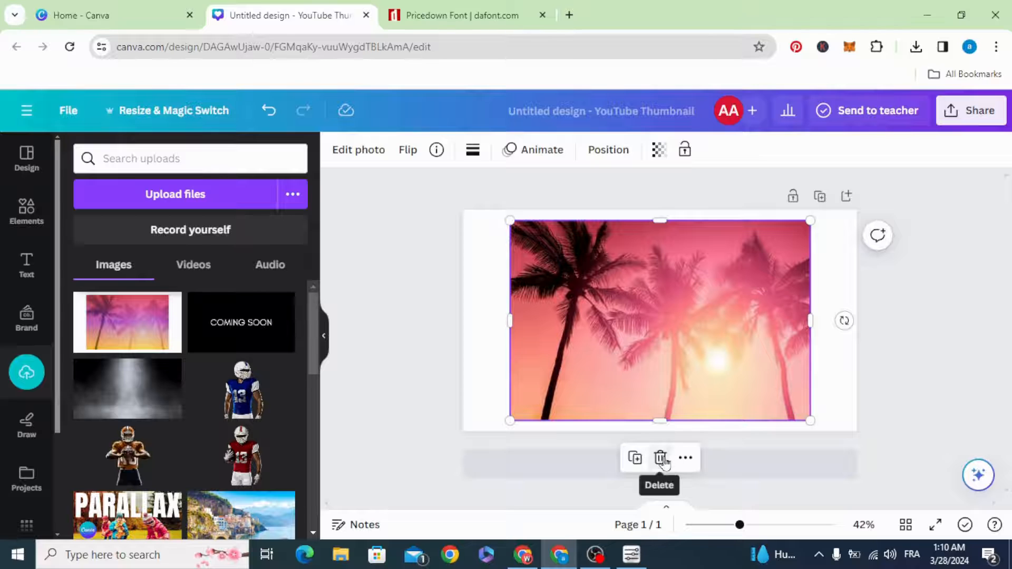
{"action": "left_click", "coordinate": [659, 457]}
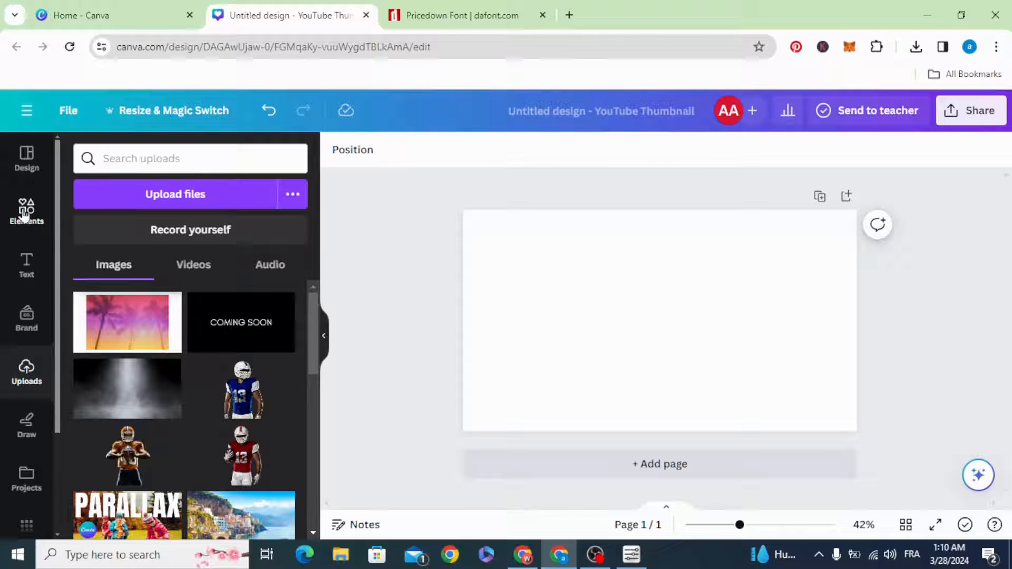
Search Elements > Frames for 'v' and add a V-shaped frame.
{"action": "left_click", "coordinate": [26, 212]}
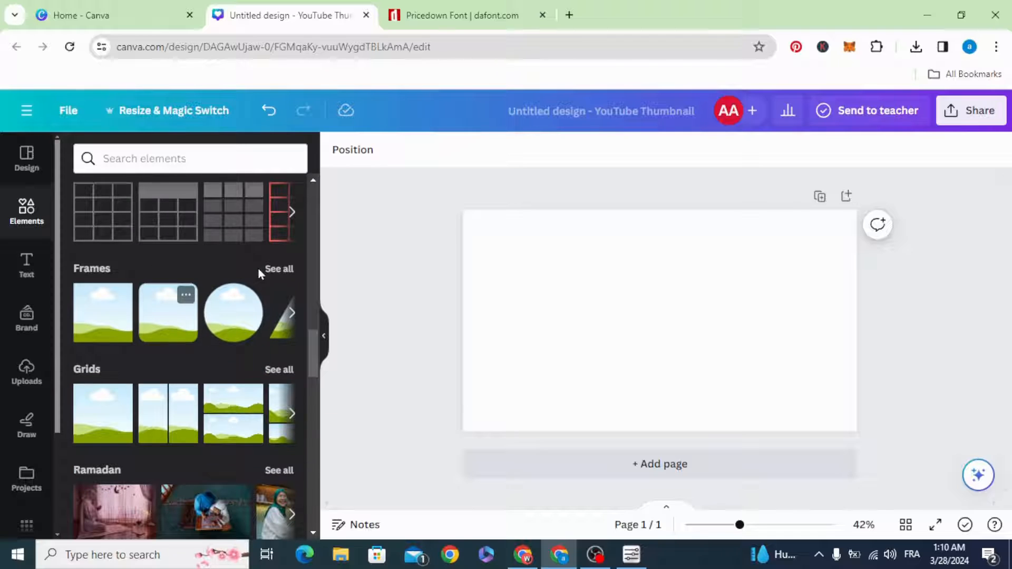
{"action": "left_click", "coordinate": [279, 268]}
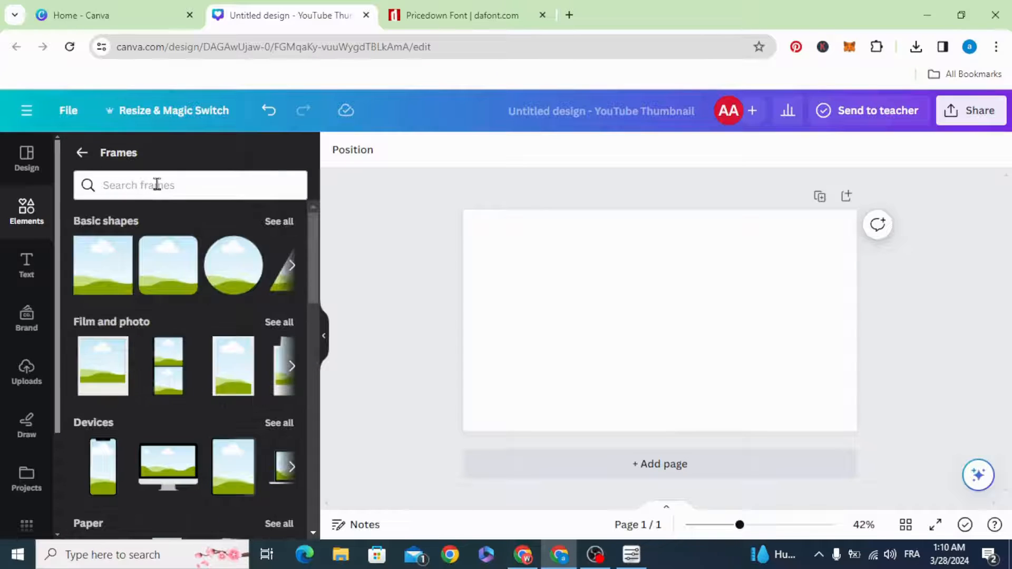
{"action": "type", "text": "v"}
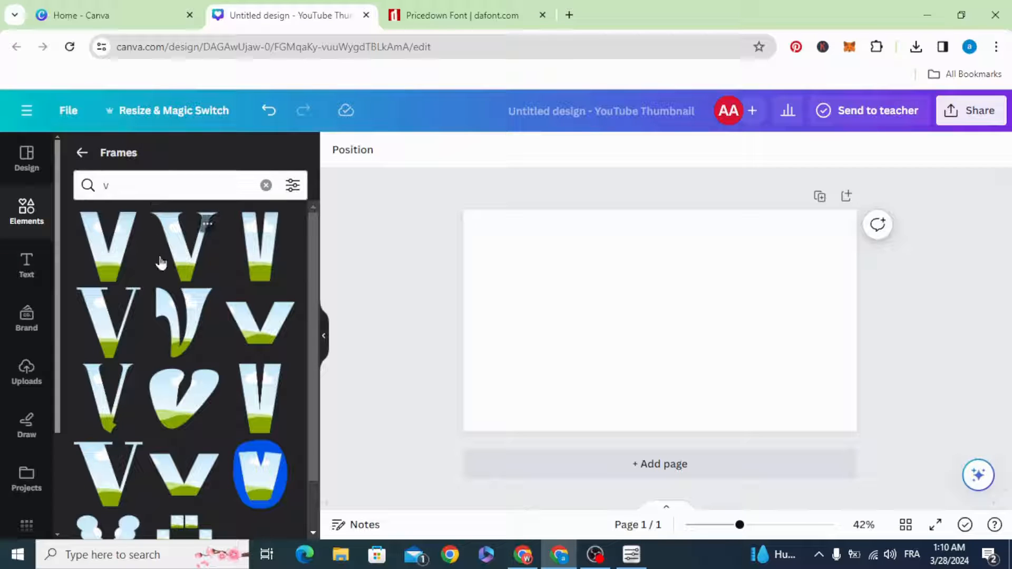
{"action": "mouse_move", "coordinate": [116, 313]}
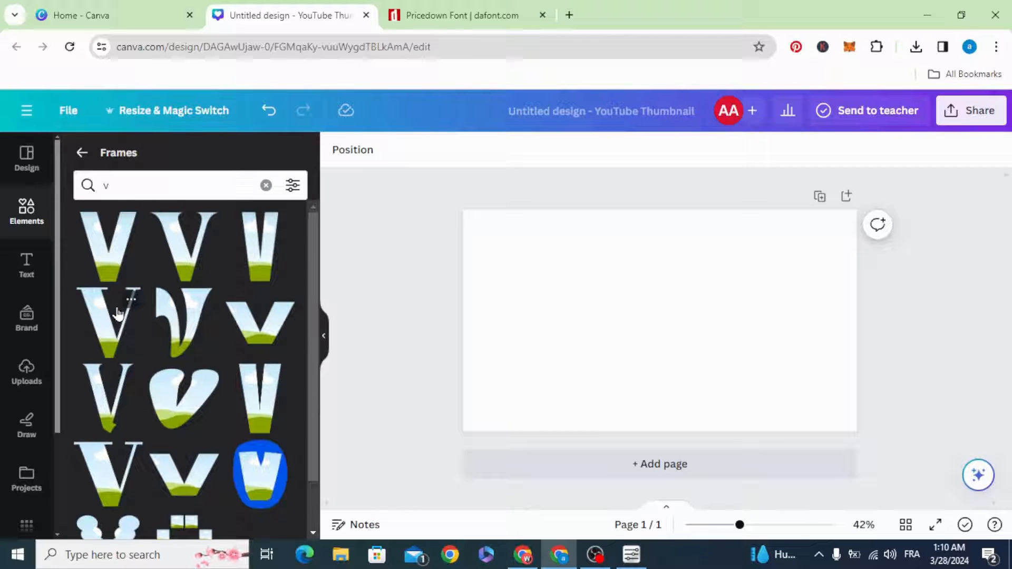
{"action": "left_click", "coordinate": [107, 244]}
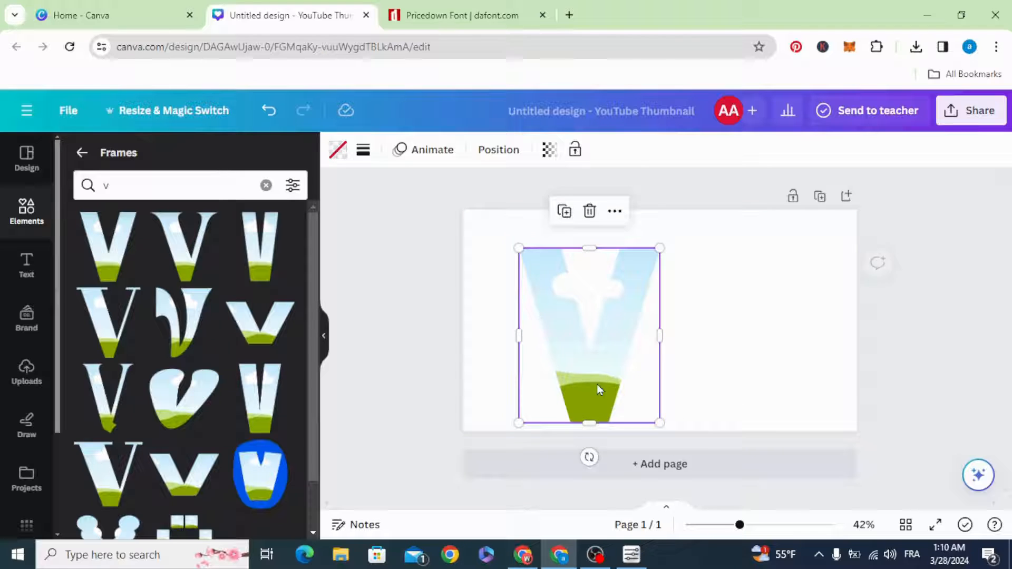
Search frames for 'i' and position the I frame beside the V.
{"action": "left_click", "coordinate": [153, 185]}
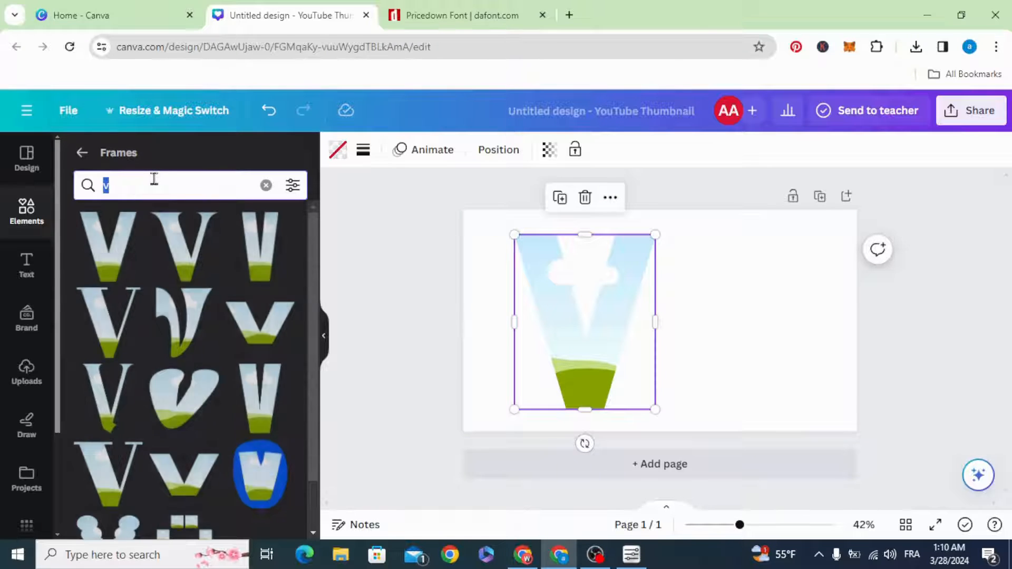
{"action": "type", "text": "i"}
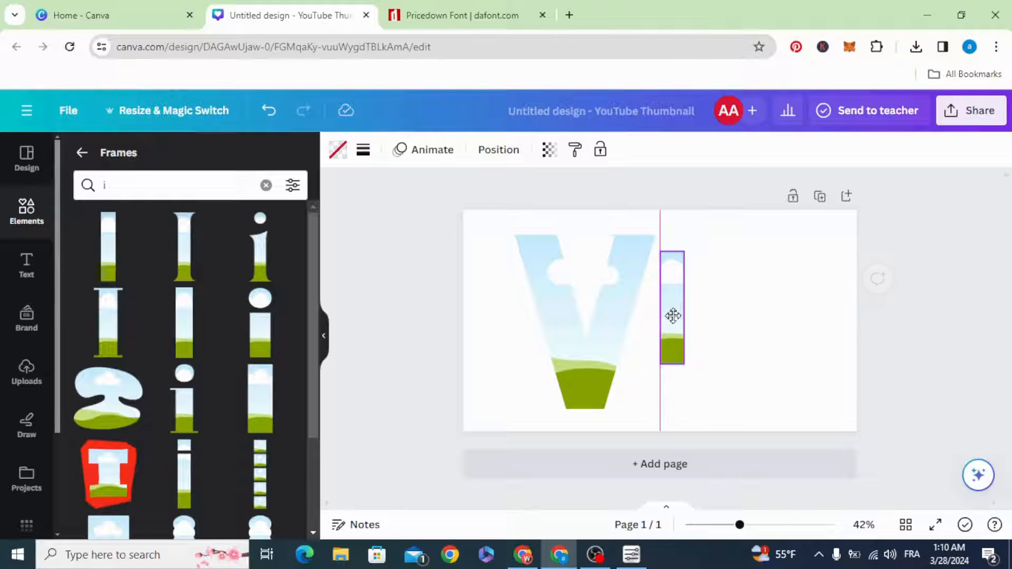
{"action": "left_click_drag", "start_coordinate": [683, 363], "coordinate": [694, 398]}
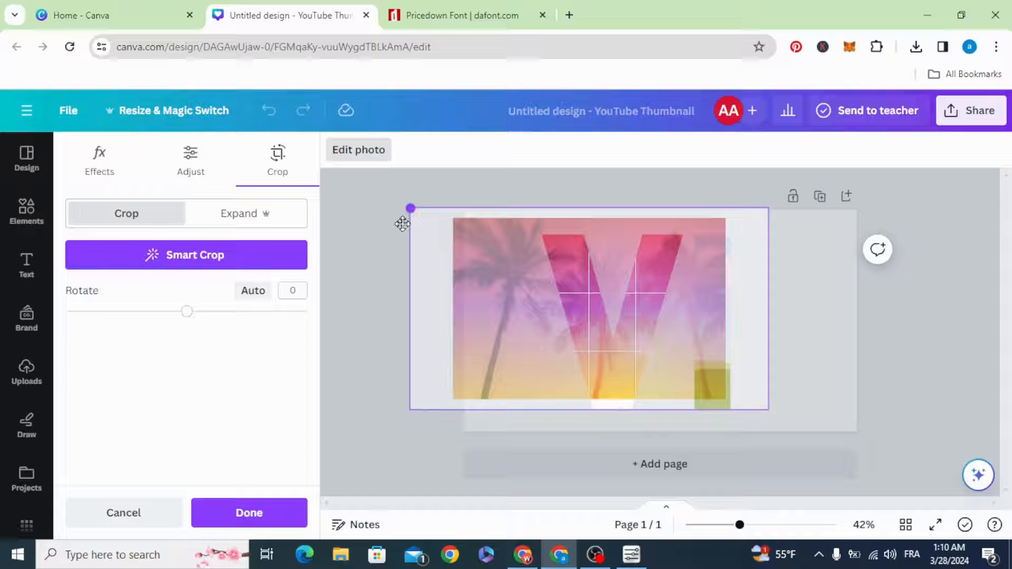
Drop the uploaded sunset image into the V and I frames and reposition it.
{"action": "left_click_drag", "start_coordinate": [768, 410], "coordinate": [793, 424]}
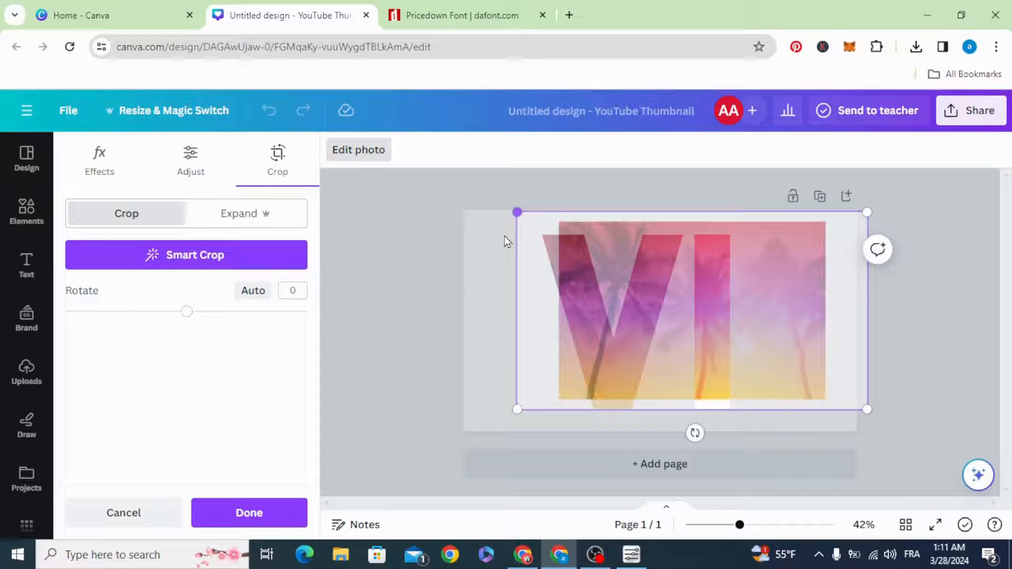
{"action": "left_click_drag", "start_coordinate": [866, 409], "coordinate": [890, 424]}
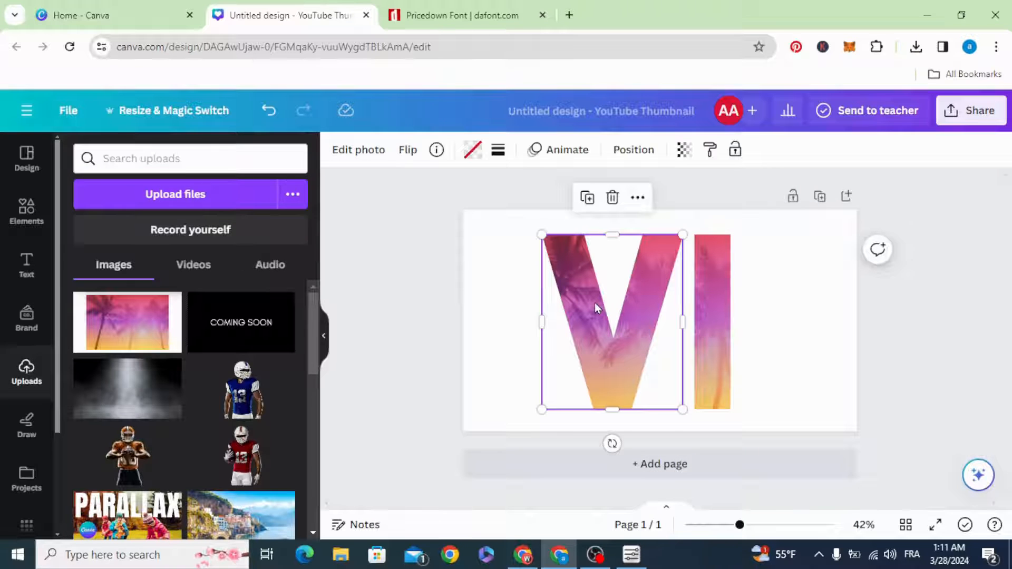
{"action": "mouse_move", "coordinate": [497, 150]}
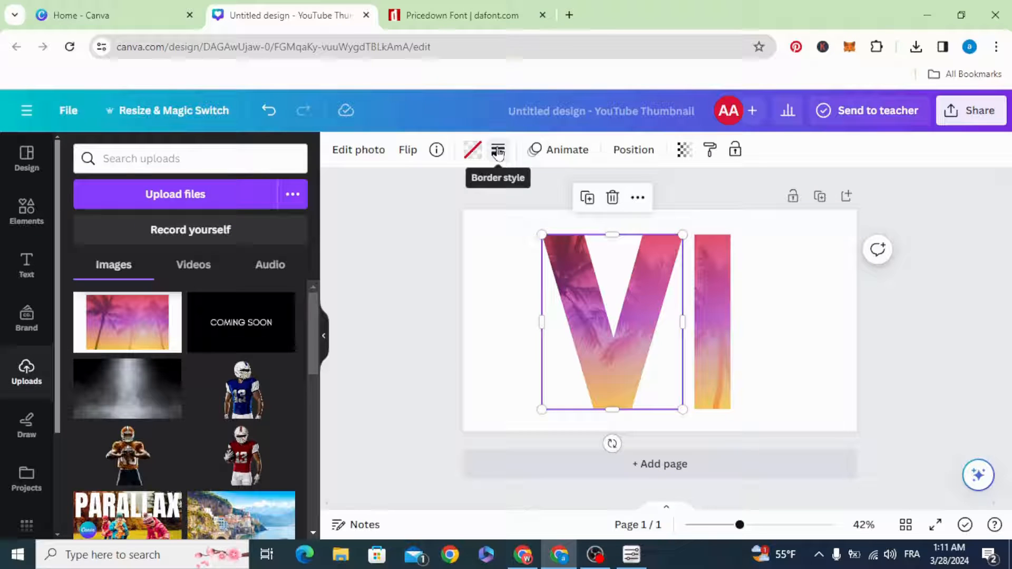
Give the V frame a solid black border of weight about 15.
{"action": "left_click", "coordinate": [496, 150]}
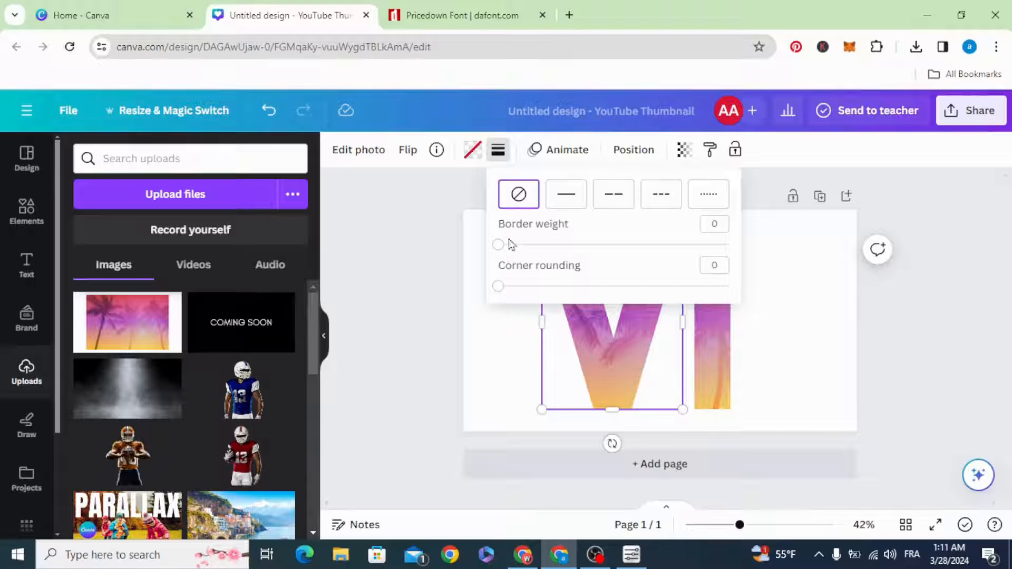
{"action": "left_click_drag", "start_coordinate": [497, 245], "coordinate": [534, 244]}
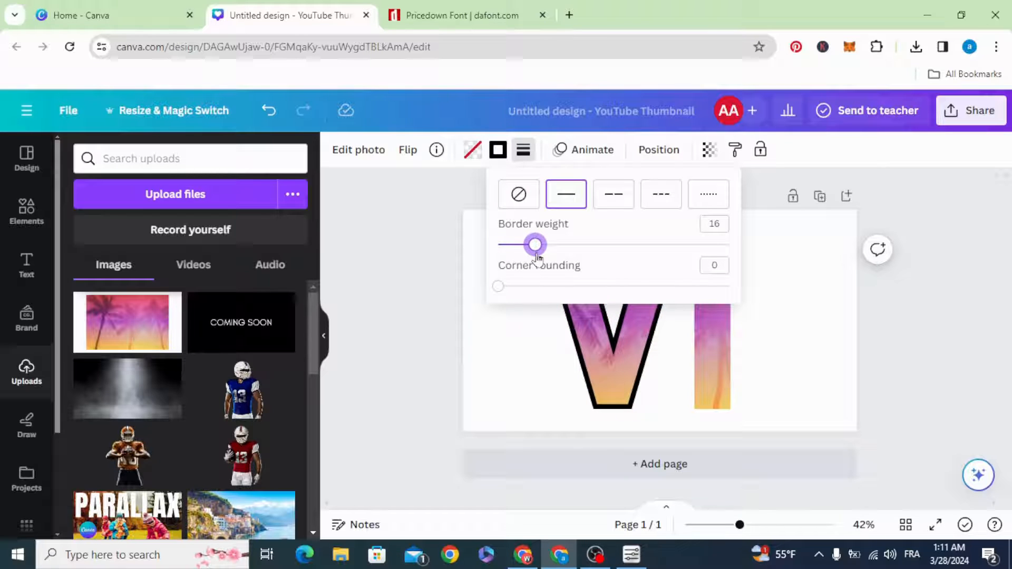
{"action": "left_click_drag", "start_coordinate": [535, 244], "coordinate": [530, 244]}
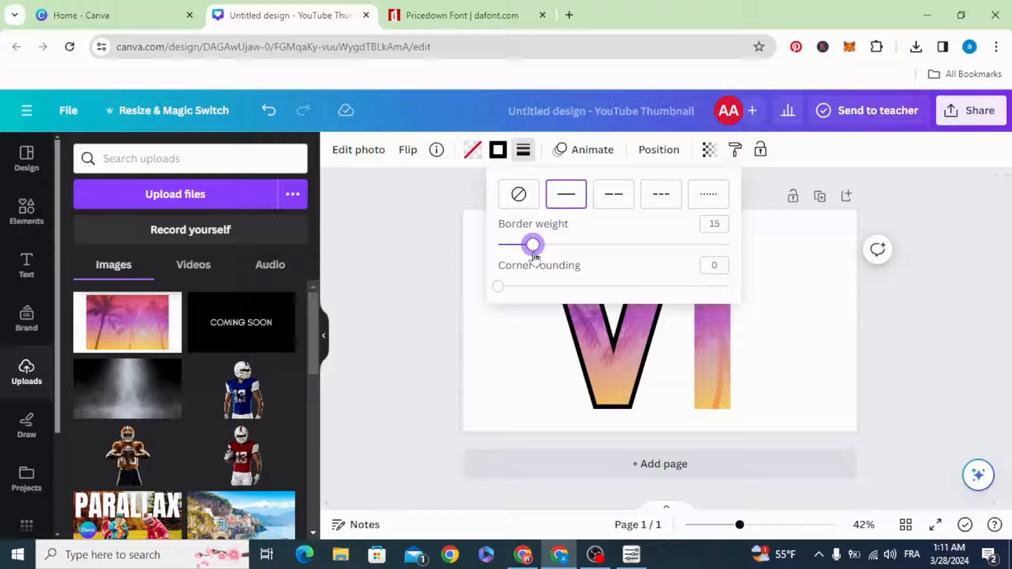
{"action": "left_click", "coordinate": [498, 150]}
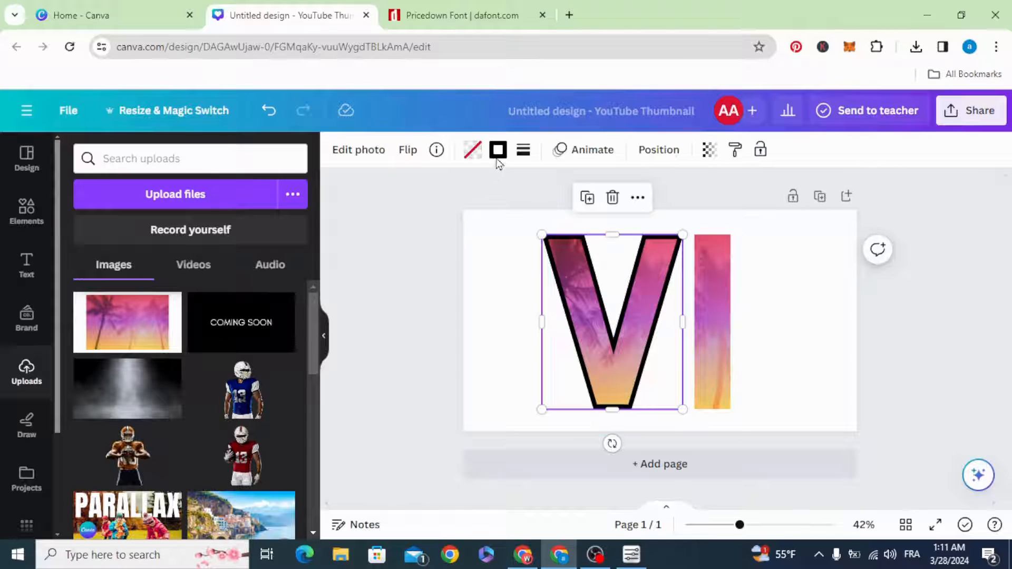
Apply a yellow-magenta-red gradient to the V's border, shifting the purple stop to magenta.
{"action": "left_click", "coordinate": [498, 149]}
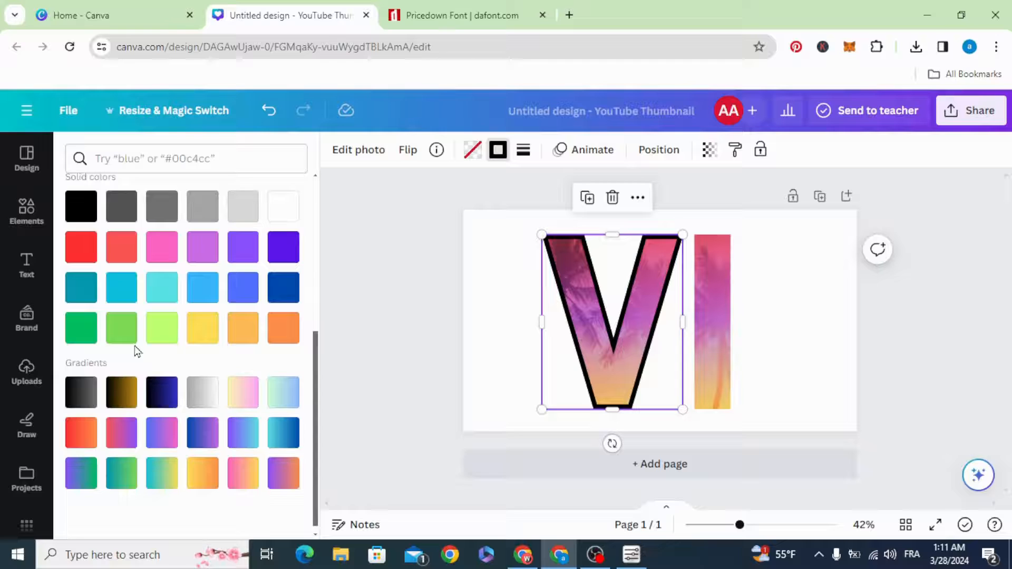
{"action": "left_click", "coordinate": [121, 424]}
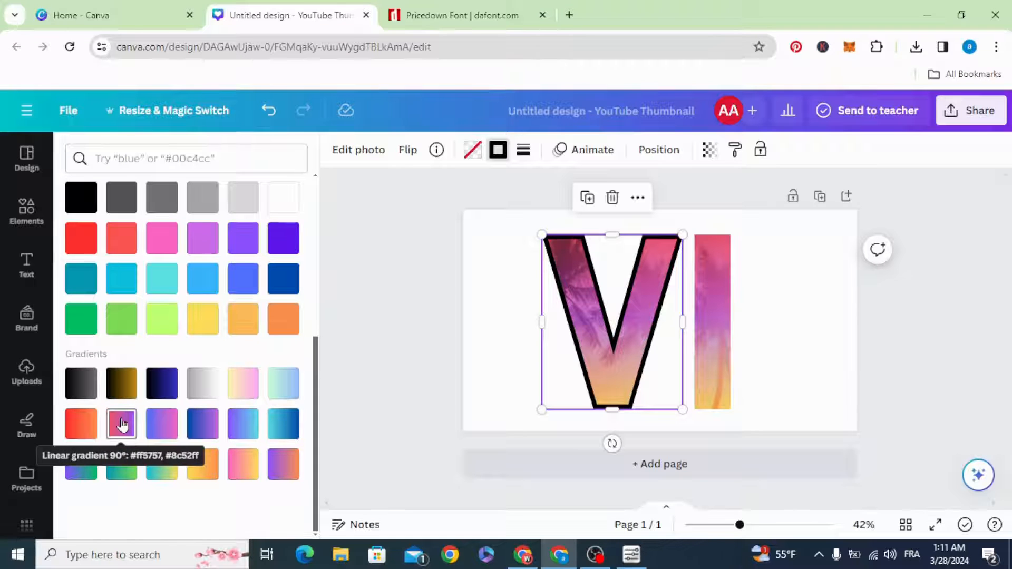
{"action": "left_click", "coordinate": [120, 424]}
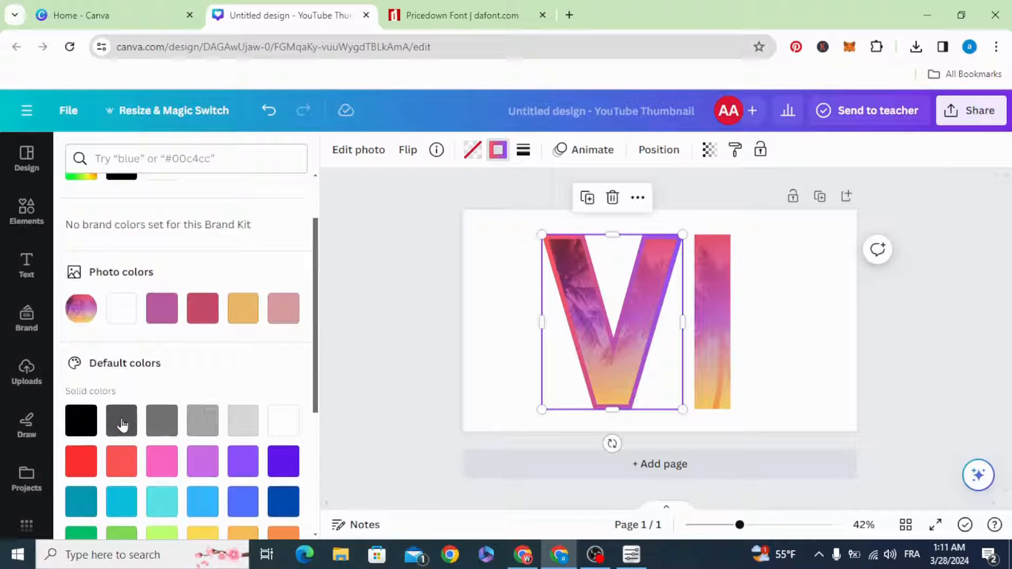
{"action": "left_click", "coordinate": [80, 240]}
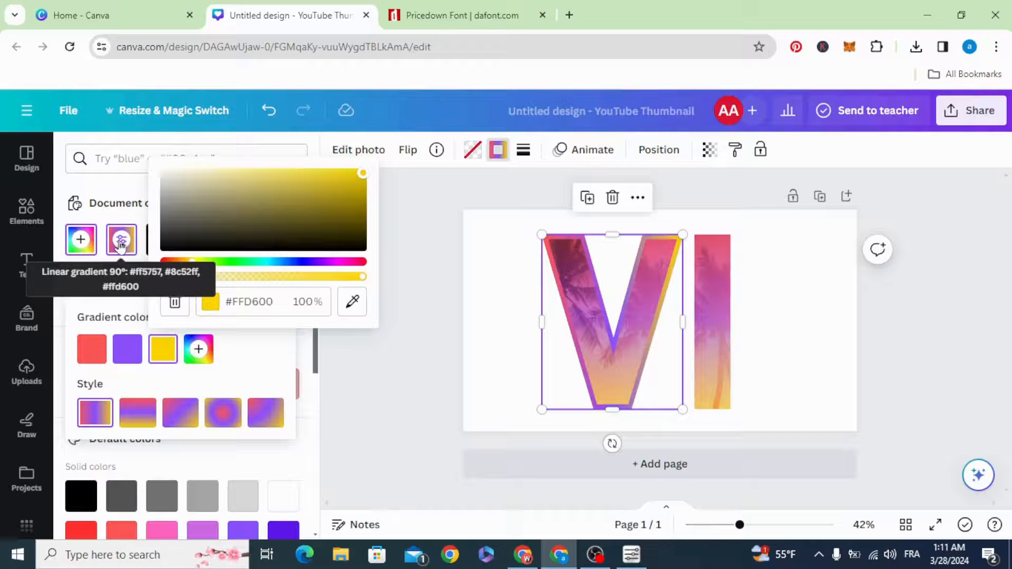
{"action": "left_click", "coordinate": [138, 412]}
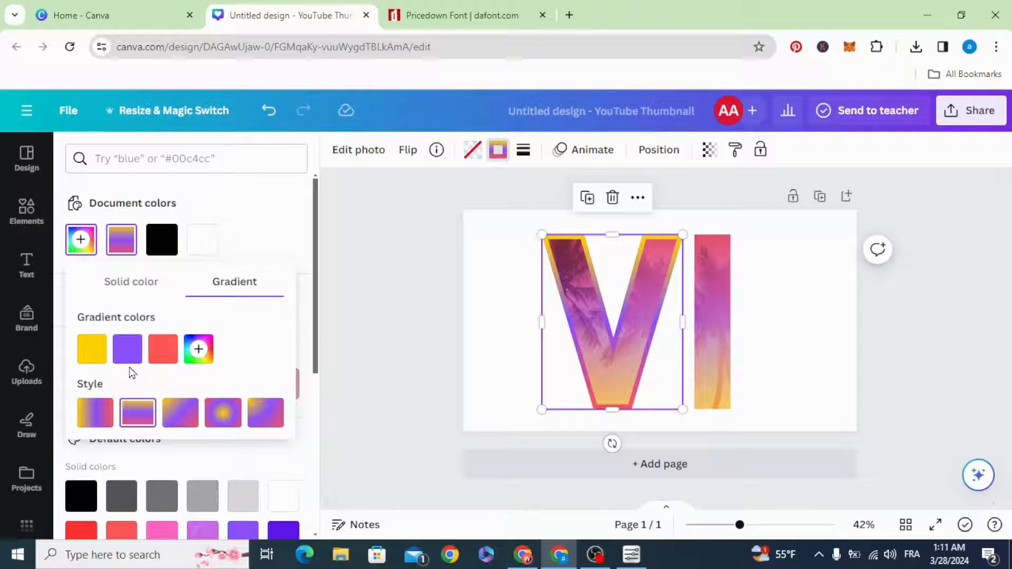
{"action": "left_click", "coordinate": [127, 349]}
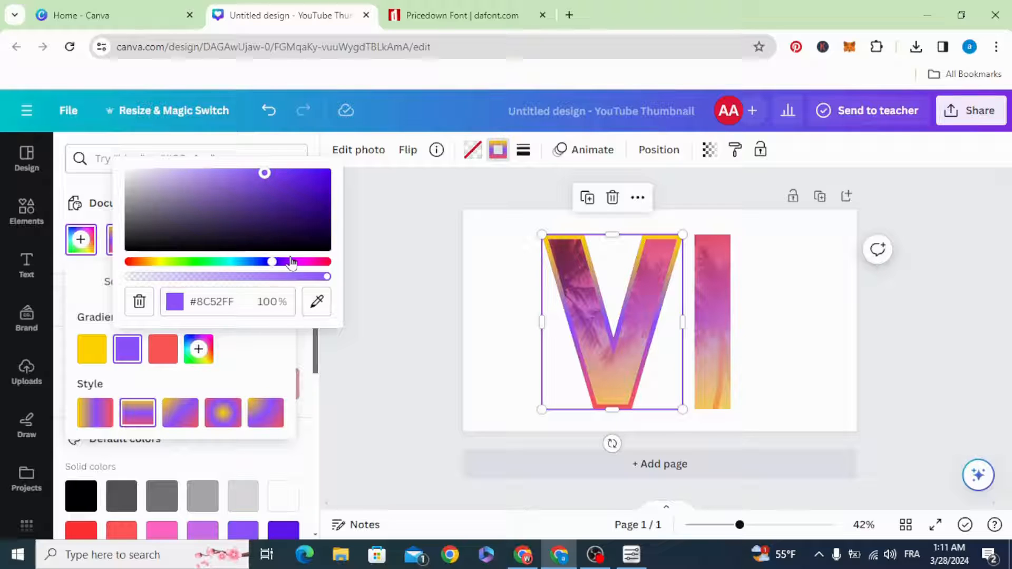
{"action": "left_click_drag", "start_coordinate": [272, 262], "coordinate": [290, 261]}
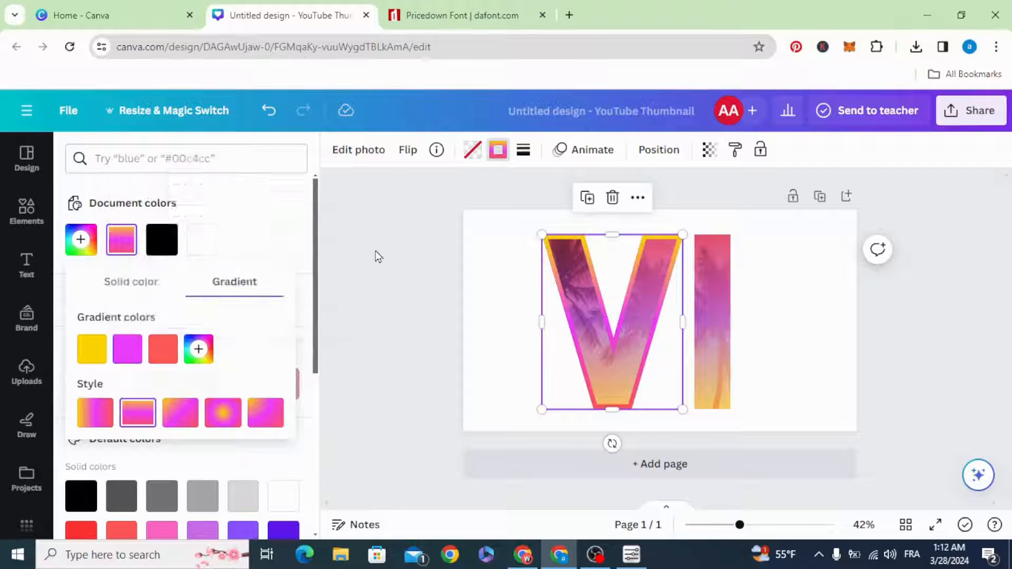
{"action": "left_click", "coordinate": [26, 371]}
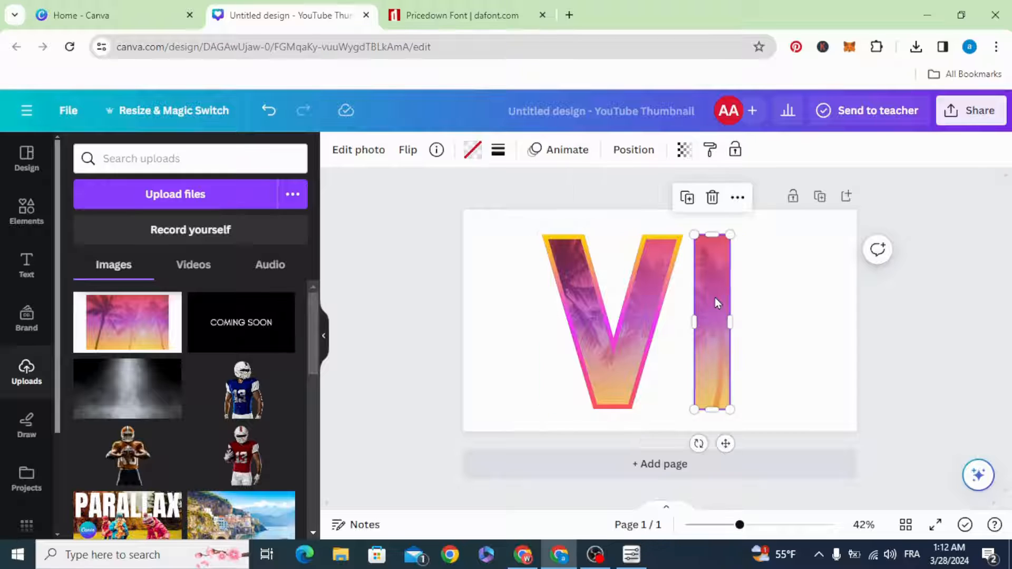
Give the I a solid weight-14 border using the V's gradient from Document colors.
{"action": "left_click", "coordinate": [497, 150]}
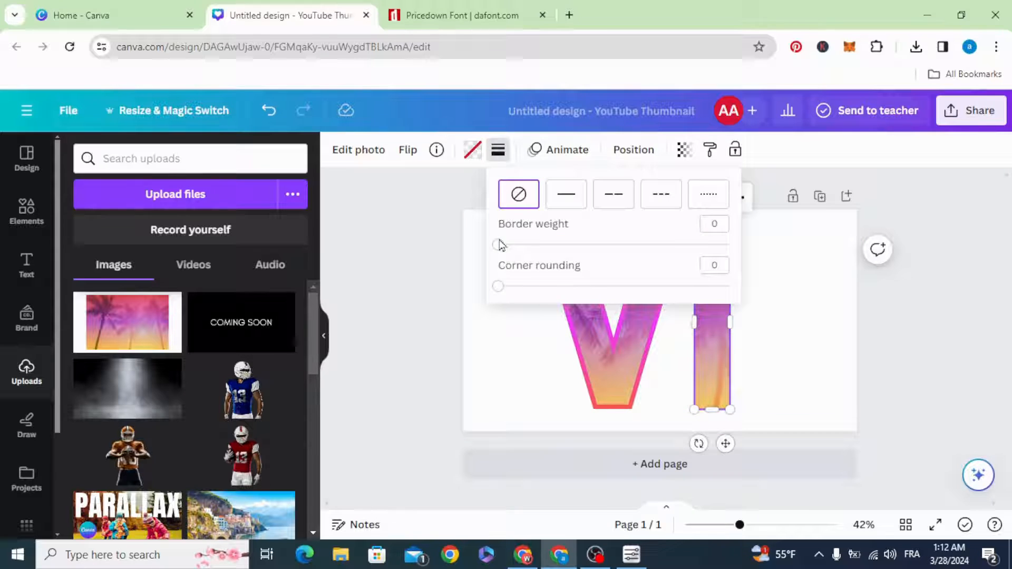
{"action": "left_click_drag", "start_coordinate": [497, 244], "coordinate": [530, 245]}
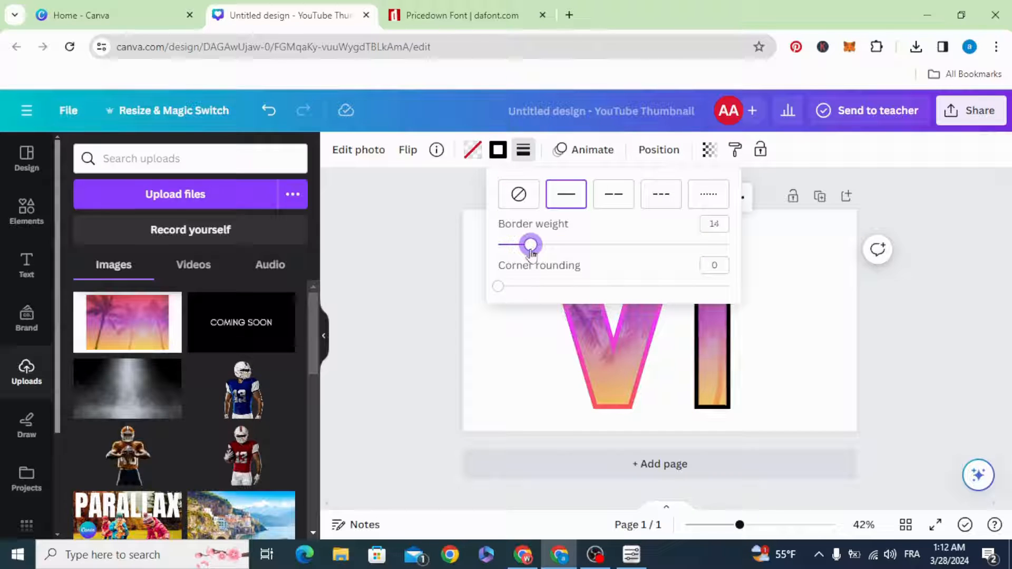
{"action": "left_click", "coordinate": [522, 149]}
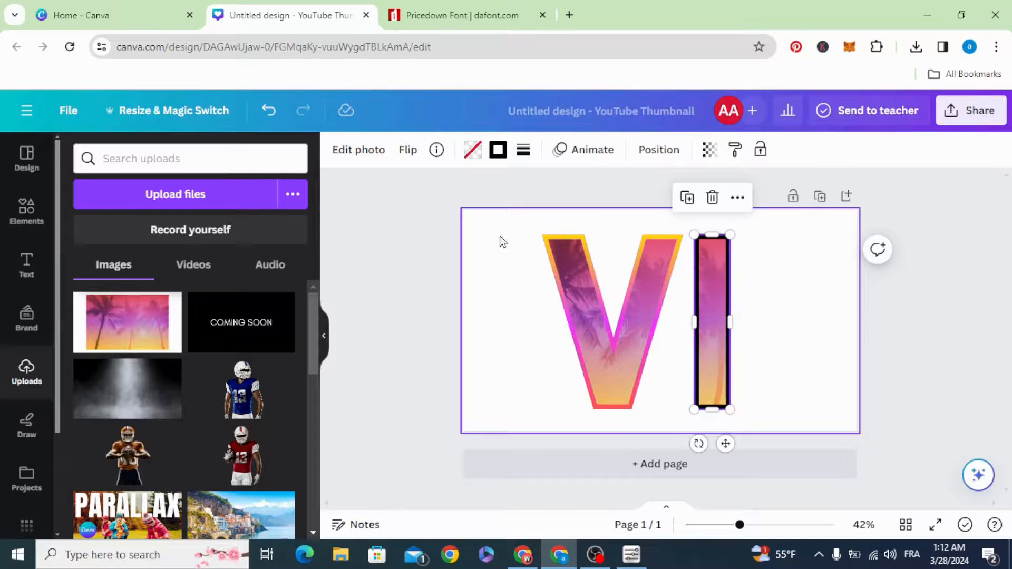
{"action": "left_click", "coordinate": [472, 149]}
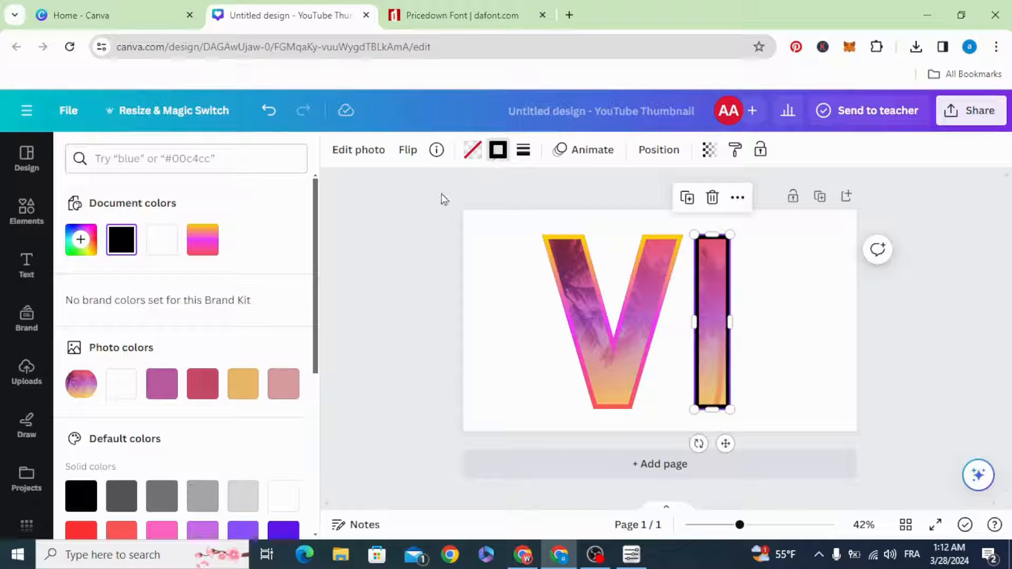
{"action": "left_click", "coordinate": [201, 239]}
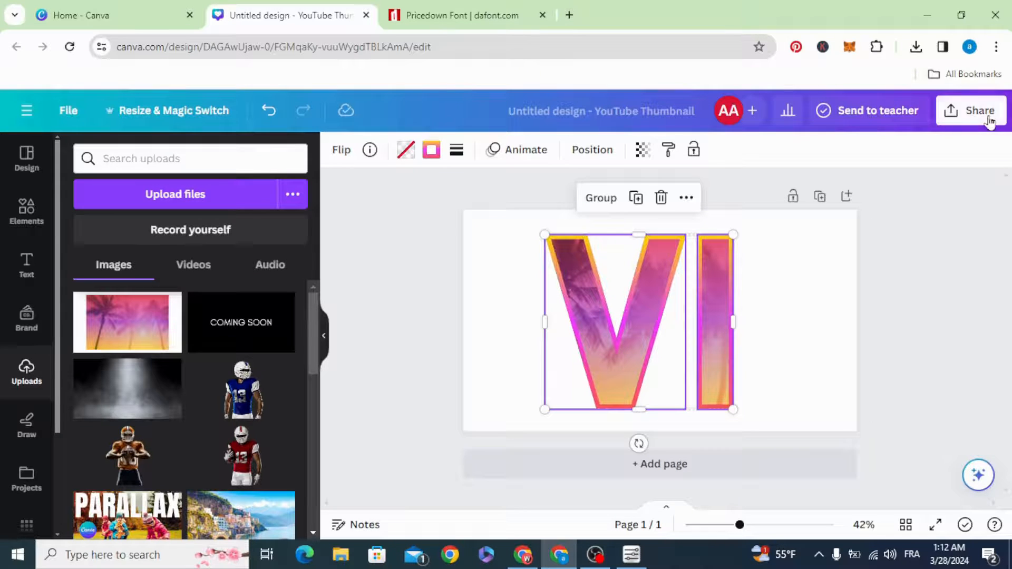
Export the VI letters as a PNG with a transparent background.
{"action": "left_click", "coordinate": [977, 110]}
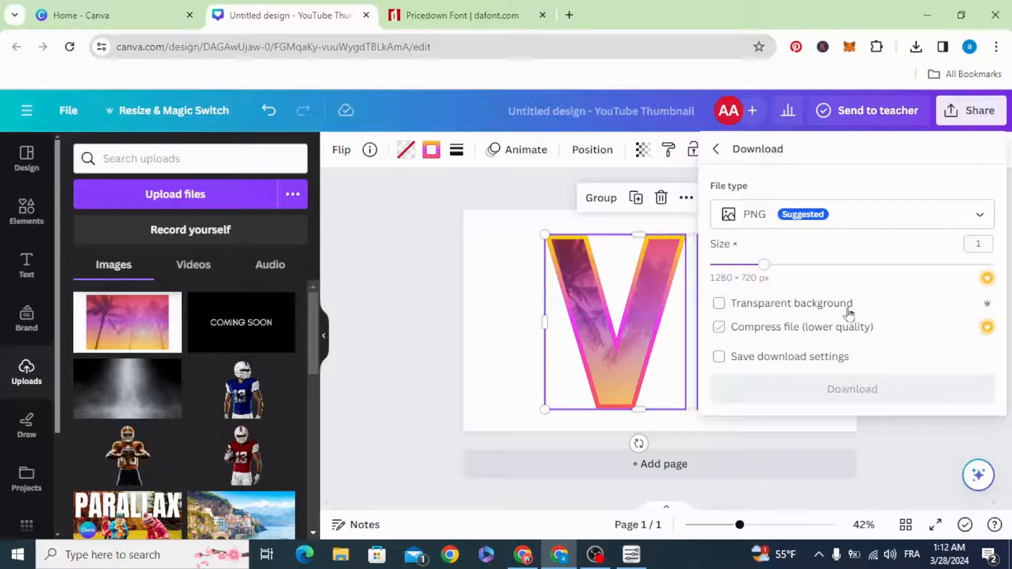
{"action": "left_click", "coordinate": [718, 302]}
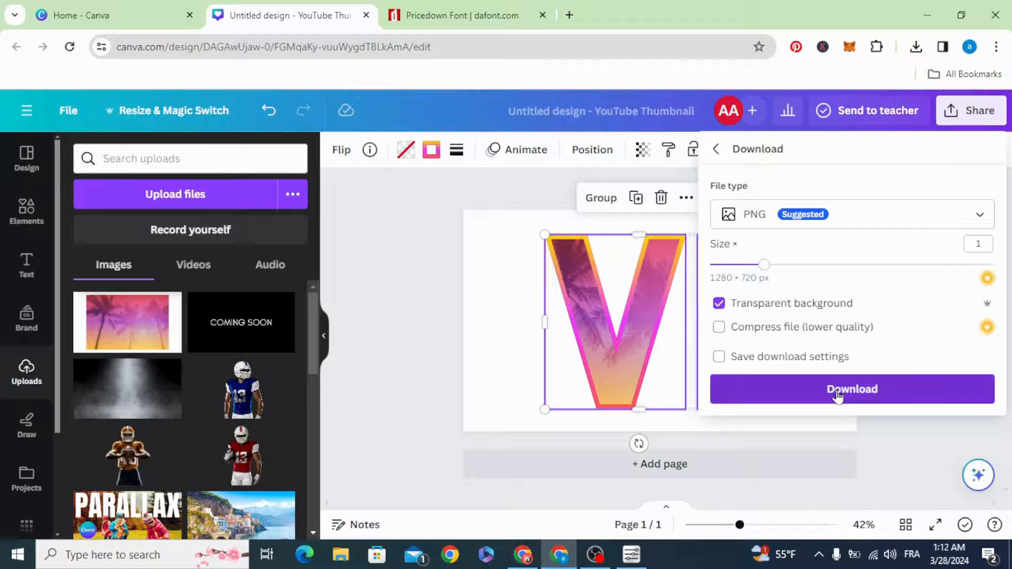
{"action": "left_click", "coordinate": [851, 389]}
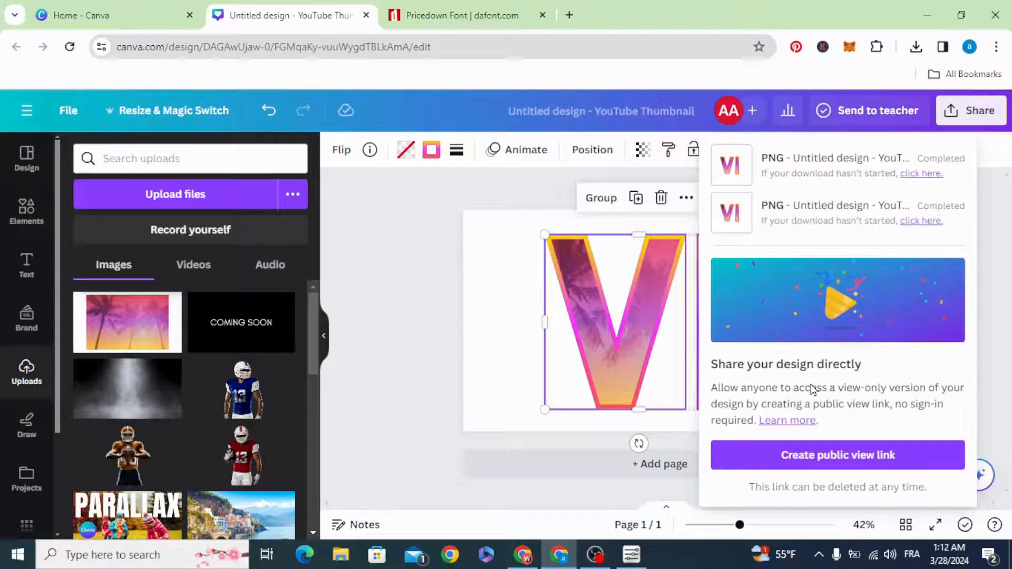
{"action": "left_click", "coordinate": [915, 46]}
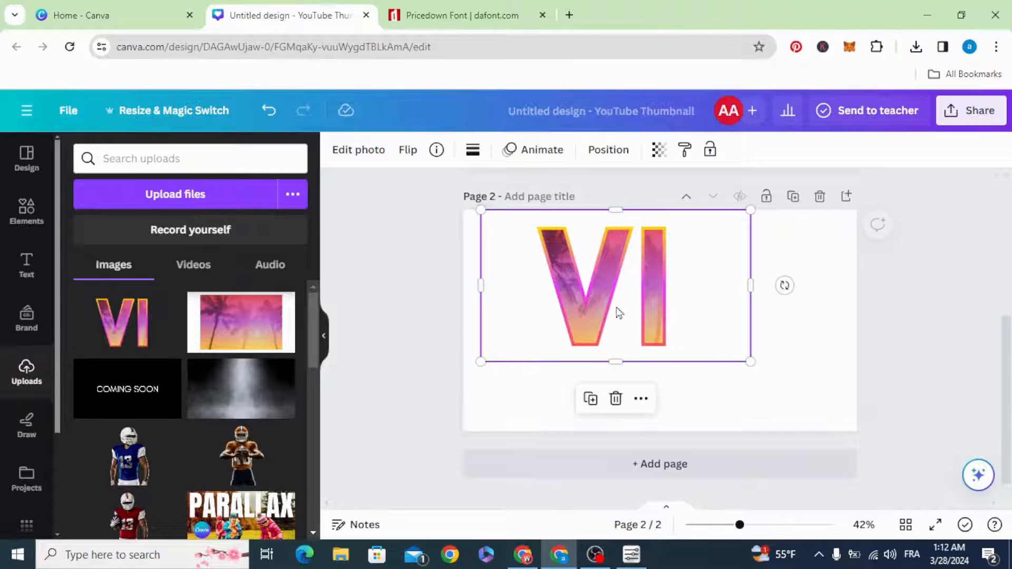
Enlarge the VI image to fill the page and apply the Outline shadow effect.
{"action": "left_click_drag", "start_coordinate": [748, 362], "coordinate": [845, 416]}
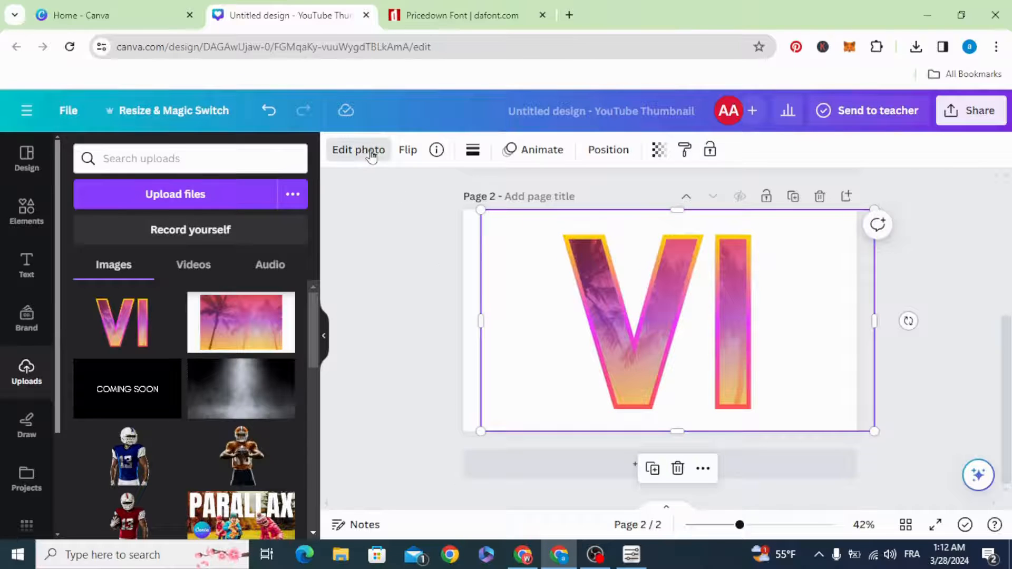
{"action": "left_click", "coordinate": [358, 150]}
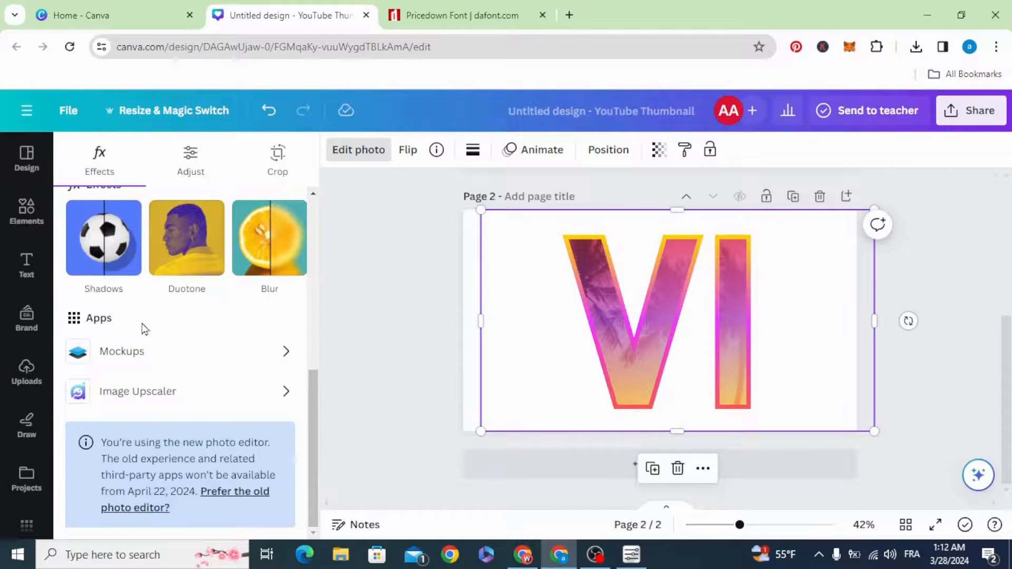
{"action": "left_click", "coordinate": [103, 238]}
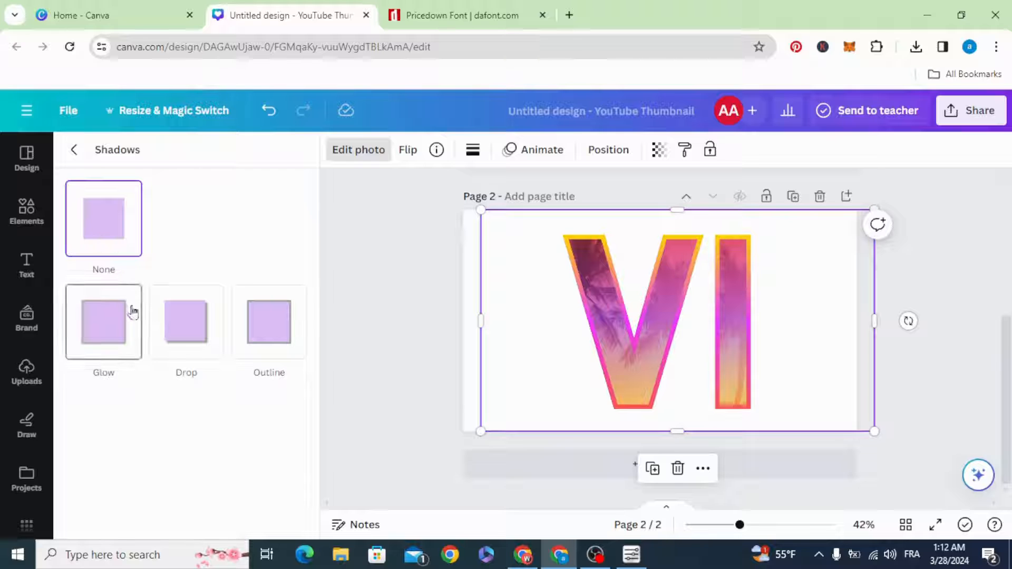
{"action": "left_click", "coordinate": [267, 322]}
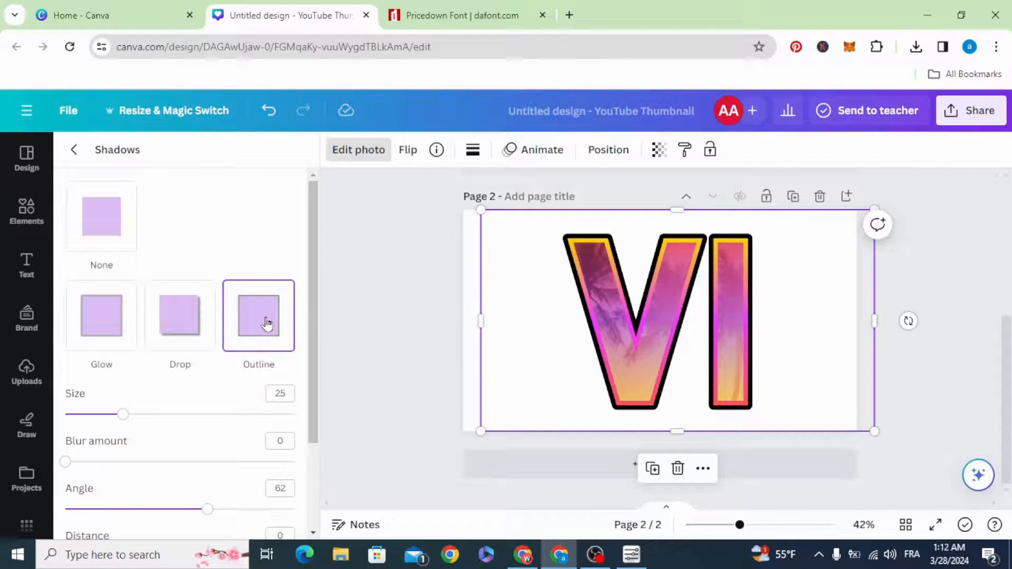
{"action": "scroll", "scroll_direction": "down", "scroll_amount": 3}
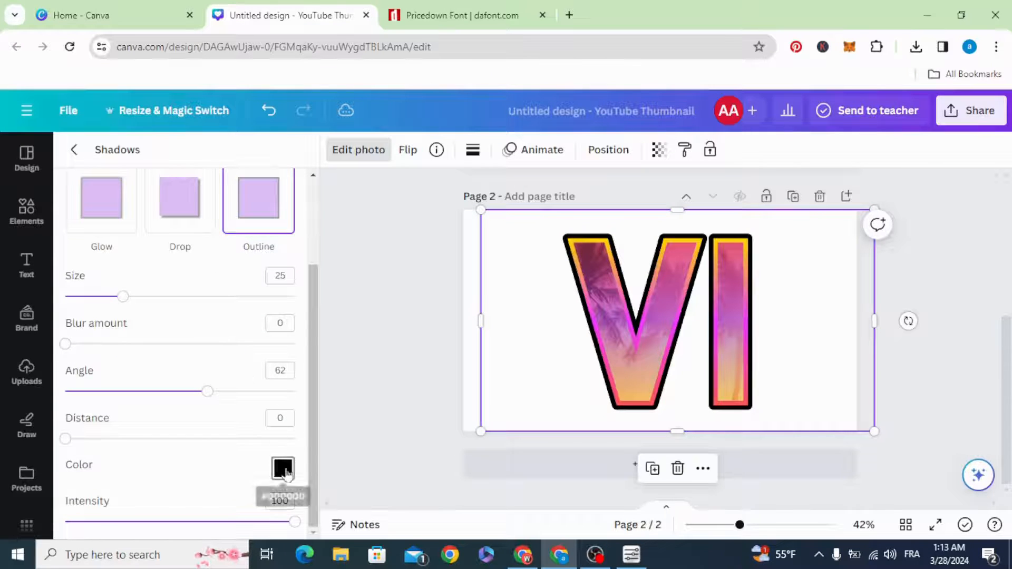
Make the VI outline pink (#FF5AAE) and reduce its size to 13.
{"action": "left_click", "coordinate": [282, 469]}
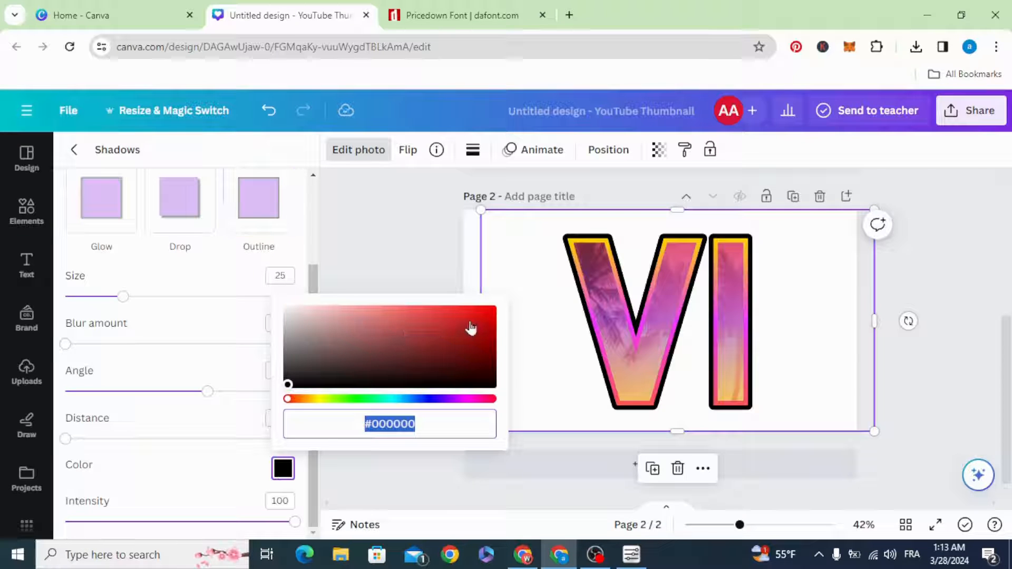
{"action": "mouse_move", "coordinate": [469, 353]}
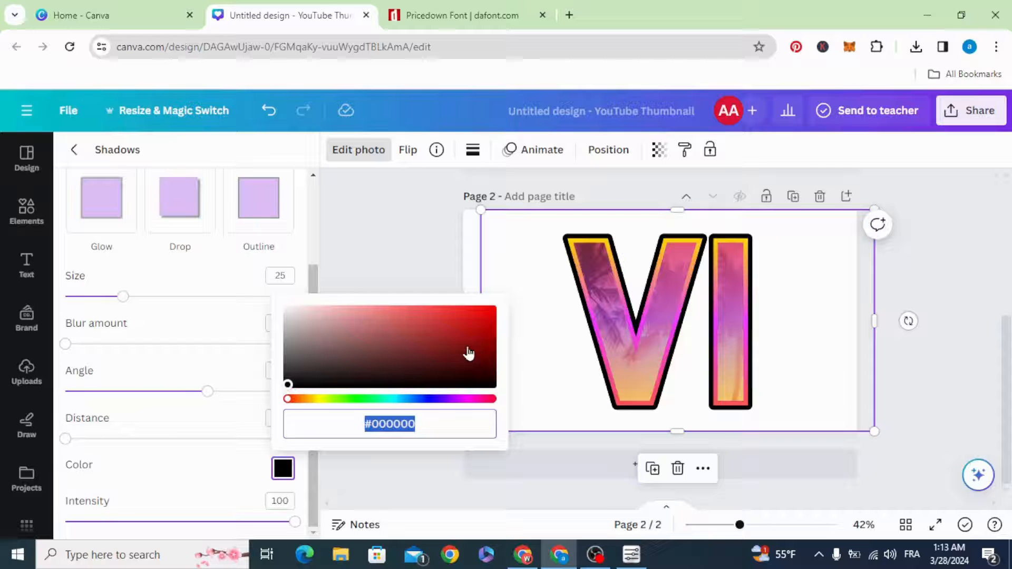
{"action": "left_click", "coordinate": [480, 318]}
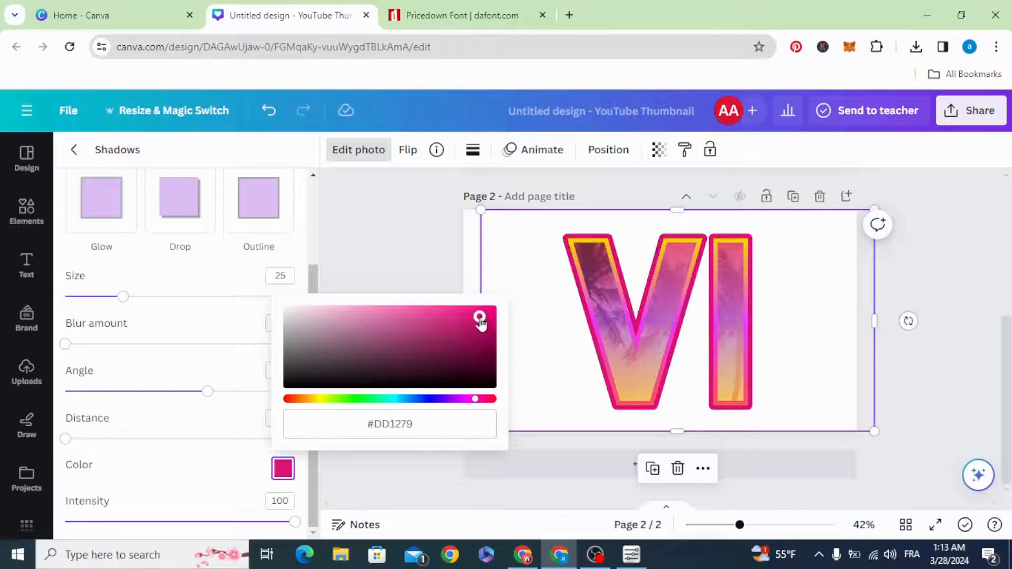
{"action": "left_click_drag", "start_coordinate": [479, 320], "coordinate": [488, 326]}
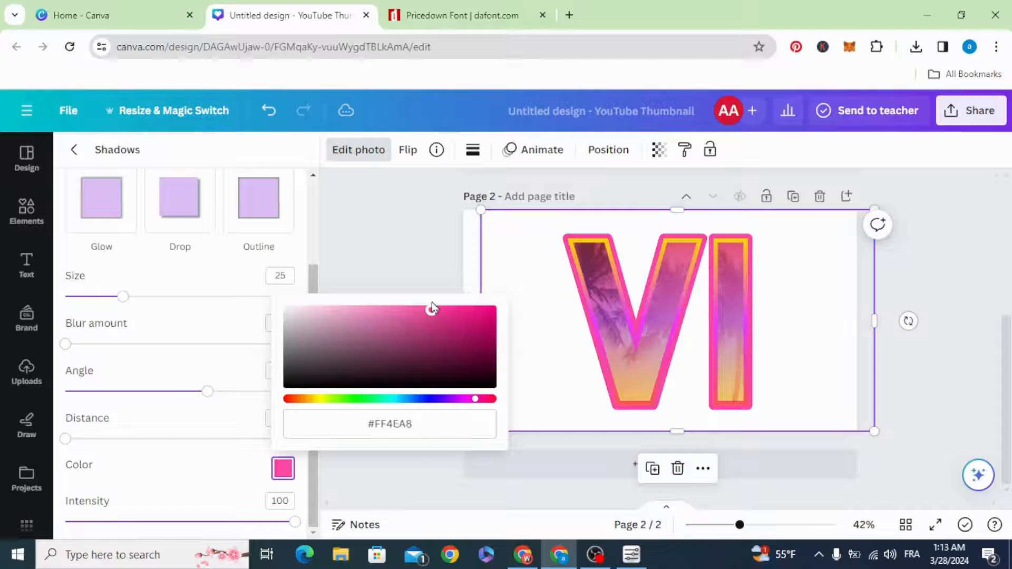
{"action": "left_click", "coordinate": [424, 307]}
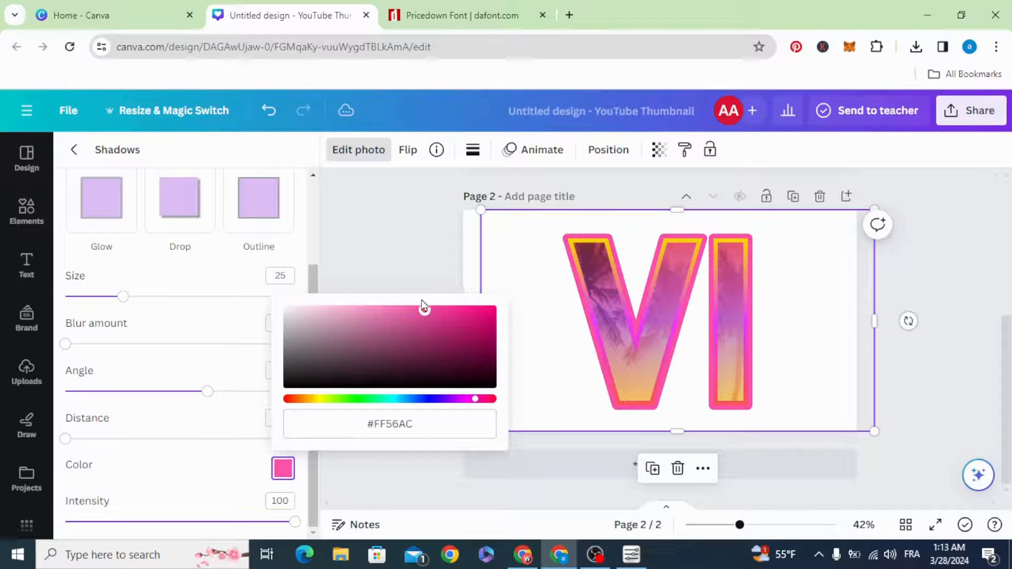
{"action": "left_click", "coordinate": [421, 310]}
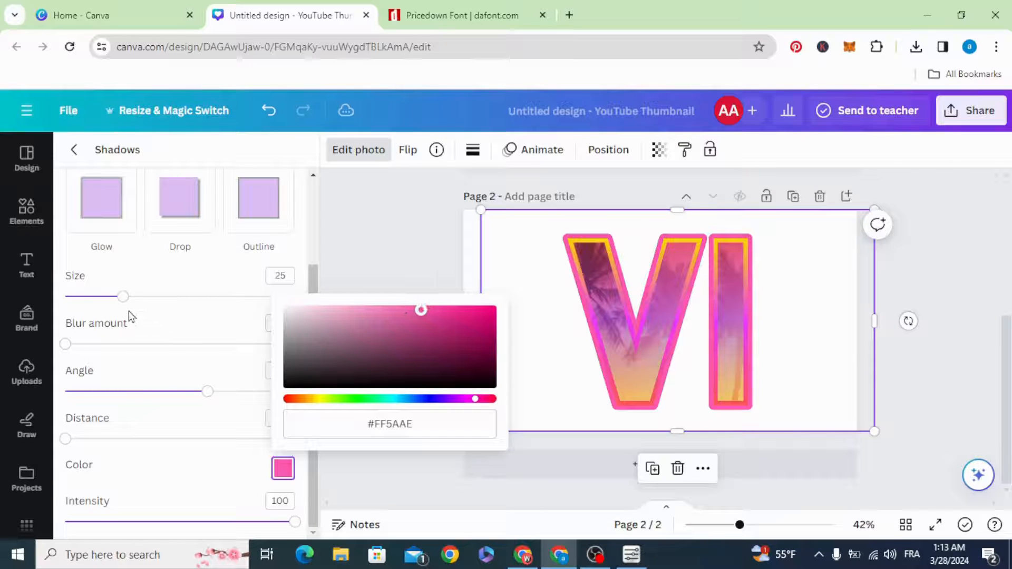
{"action": "left_click_drag", "start_coordinate": [124, 296], "coordinate": [96, 296]}
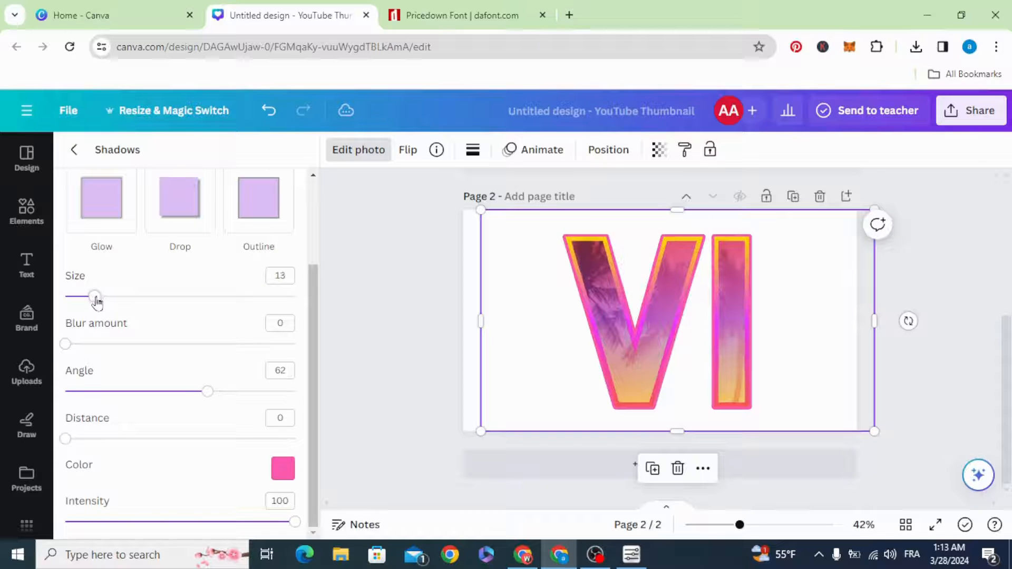
{"action": "left_click_drag", "start_coordinate": [96, 296], "coordinate": [98, 296]}
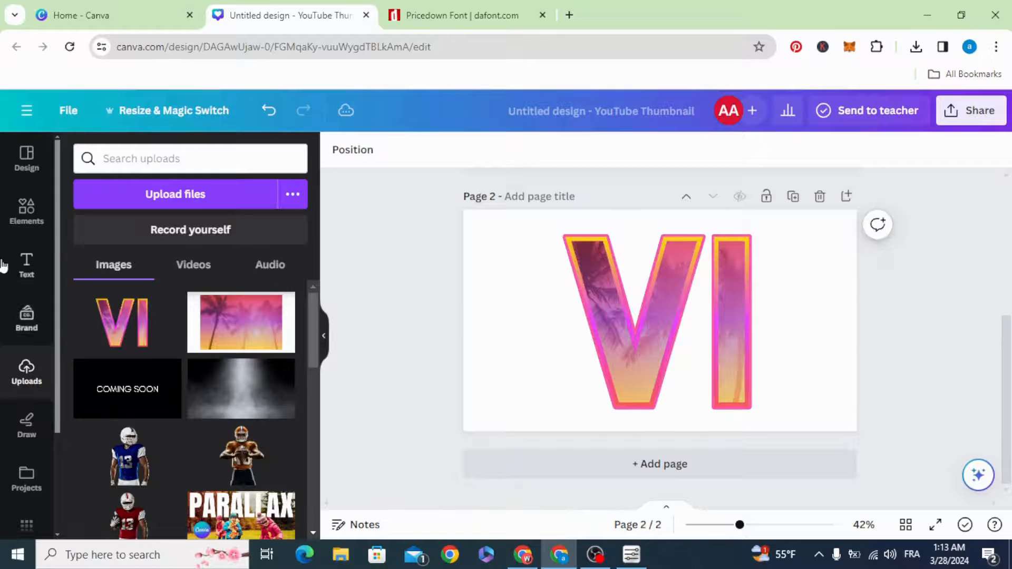
Add a 'grand' heading in the Wildcat font, checking the Pricedown font page for reference.
{"action": "left_click", "coordinate": [26, 265]}
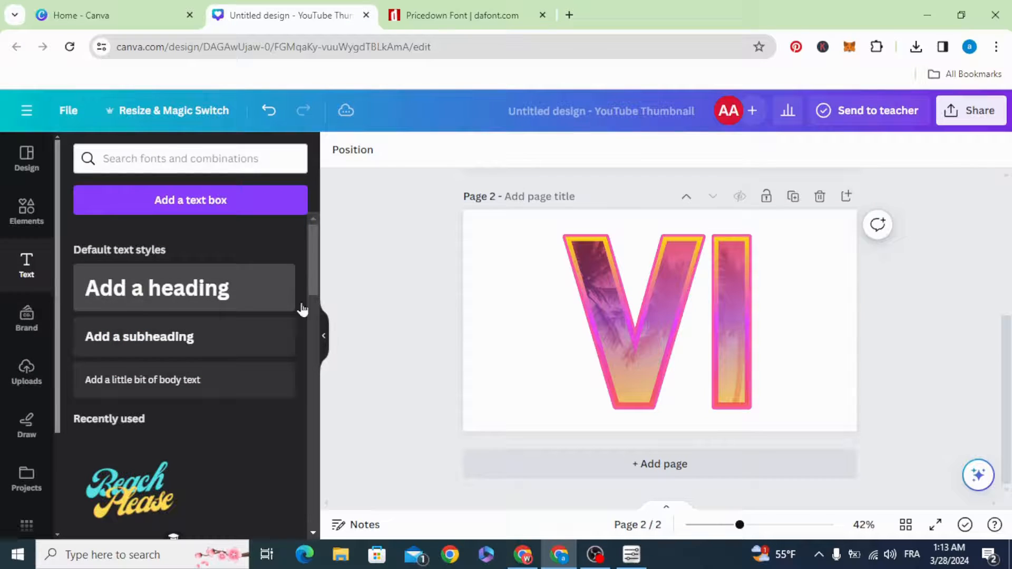
{"action": "left_click", "coordinate": [156, 288]}
{"action": "type", "text": "grand"}
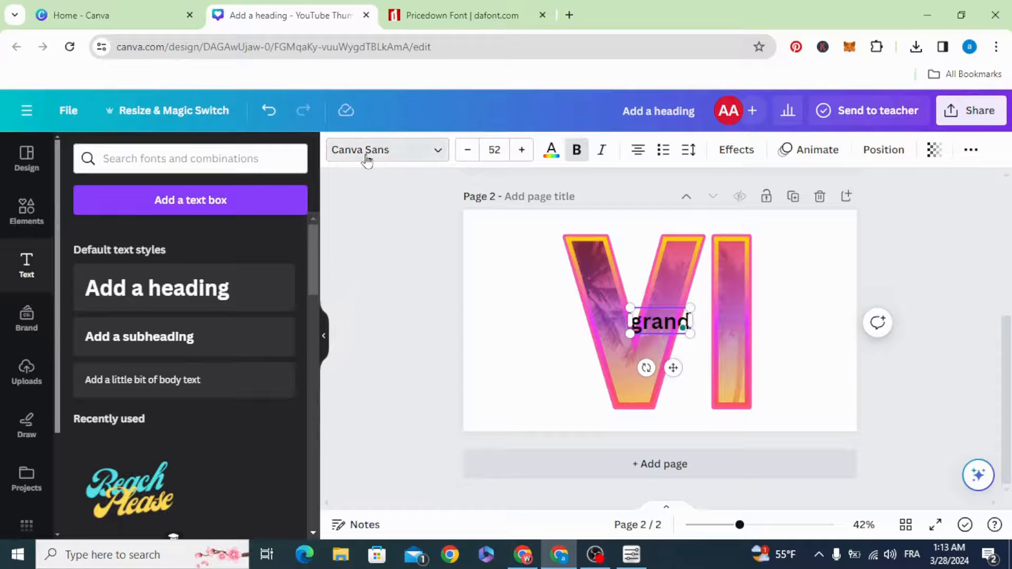
{"action": "left_click", "coordinate": [384, 149]}
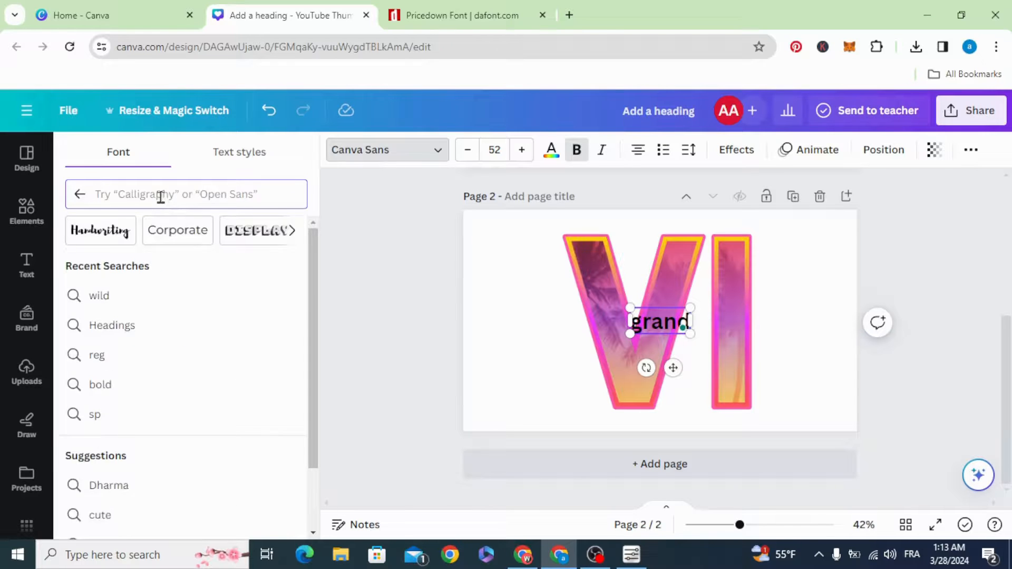
{"action": "type", "text": "wil"}
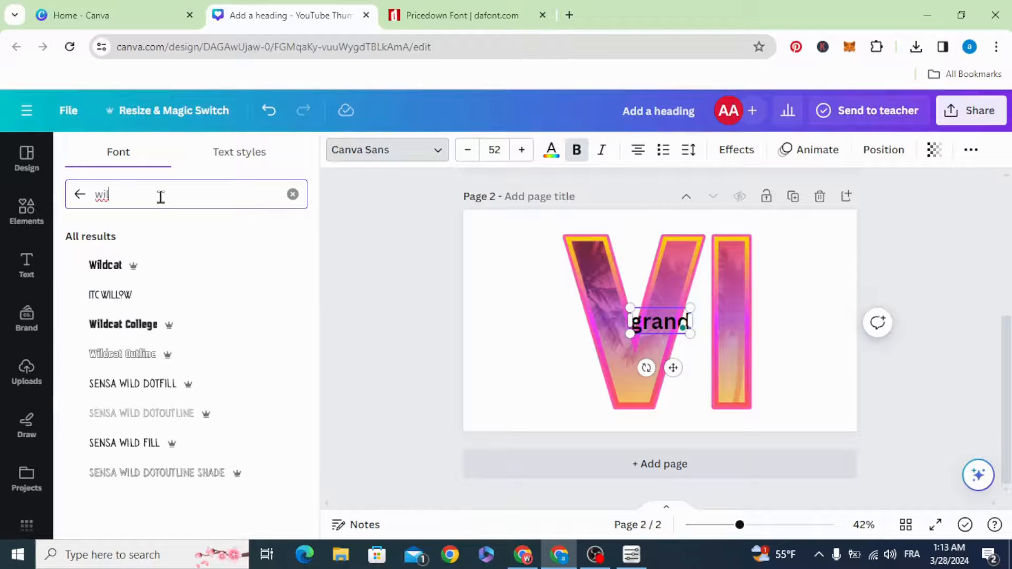
{"action": "left_click", "coordinate": [105, 265]}
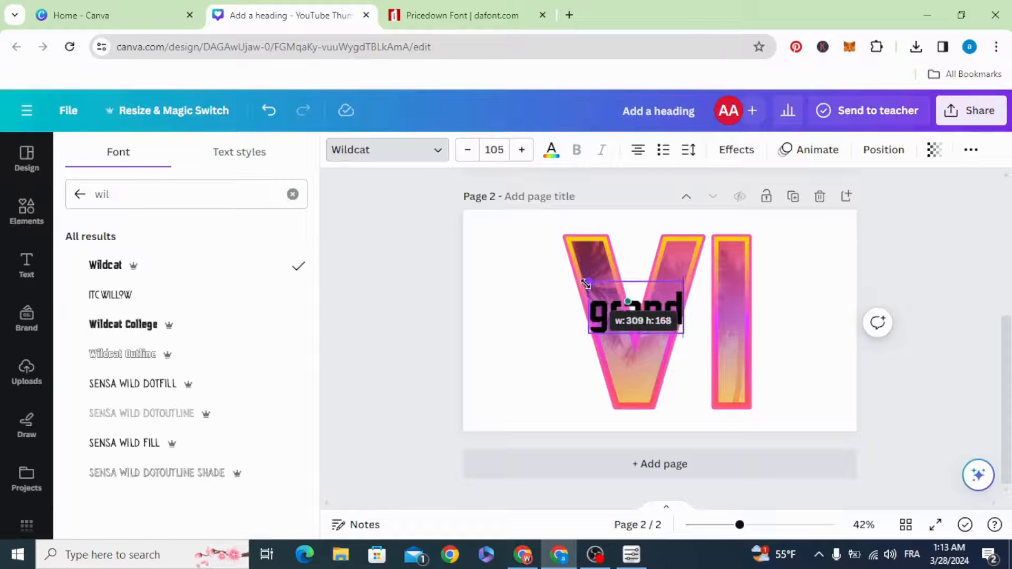
{"action": "left_click", "coordinate": [460, 15]}
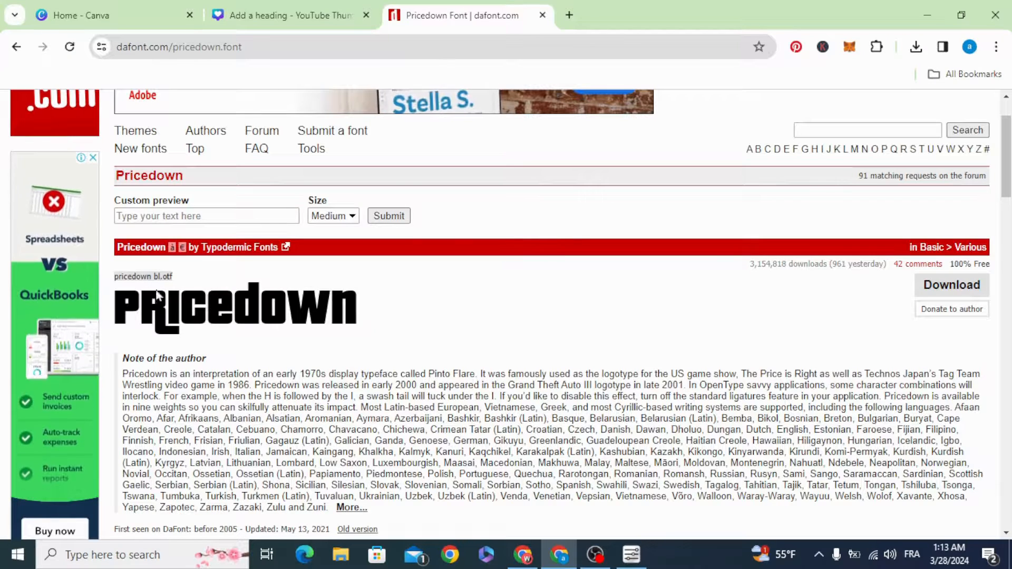
{"action": "left_click", "coordinate": [290, 15]}
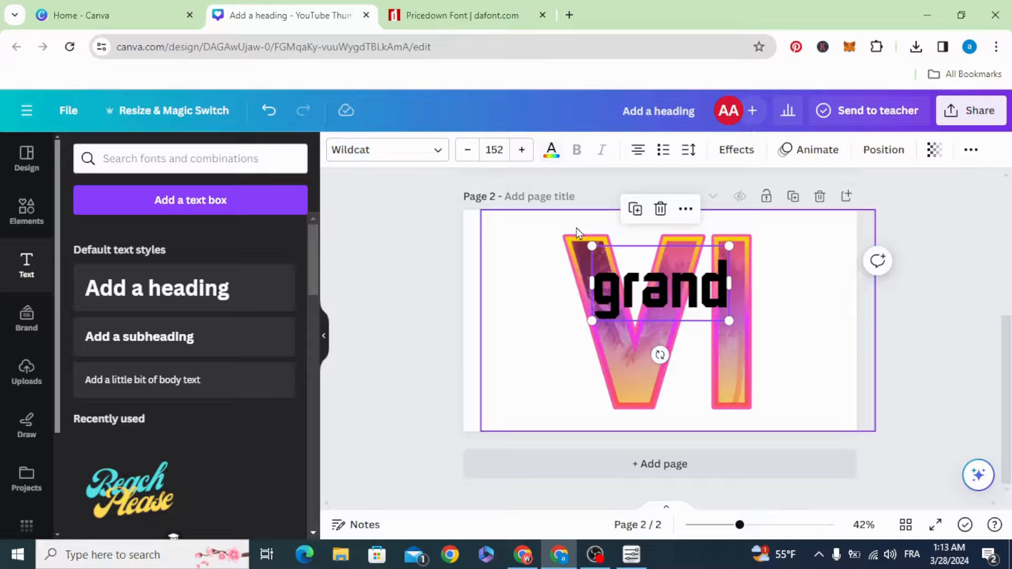
Make 'grand' white with a black Outline effect at about 84 thickness.
{"action": "left_click", "coordinate": [550, 150]}
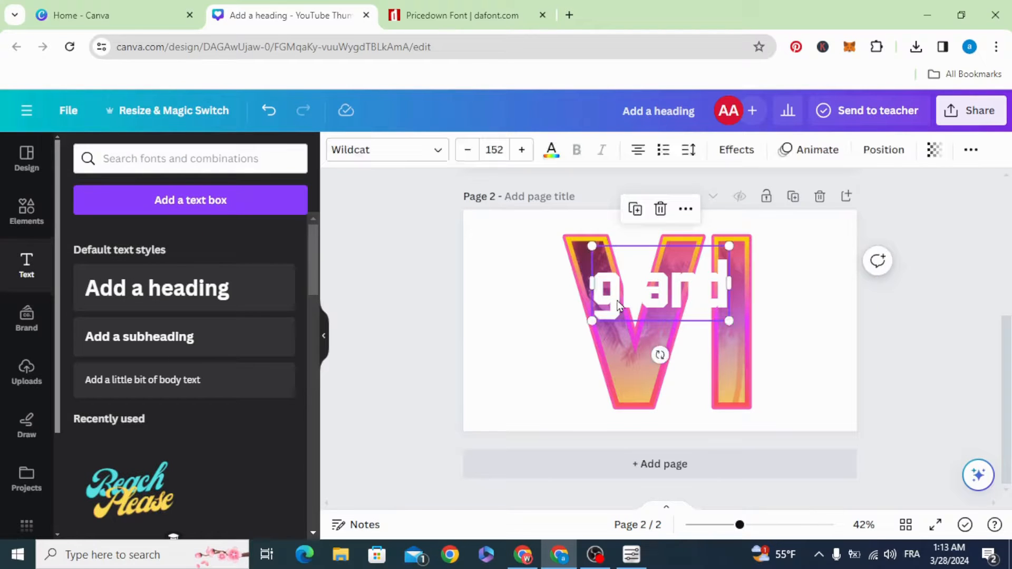
{"action": "left_click", "coordinate": [735, 149]}
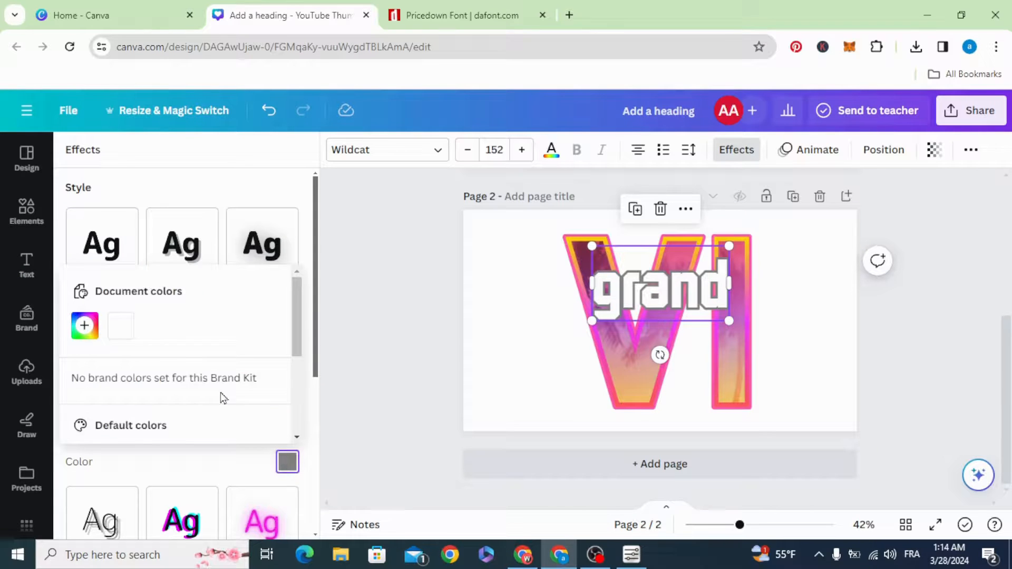
{"action": "left_click", "coordinate": [84, 406]}
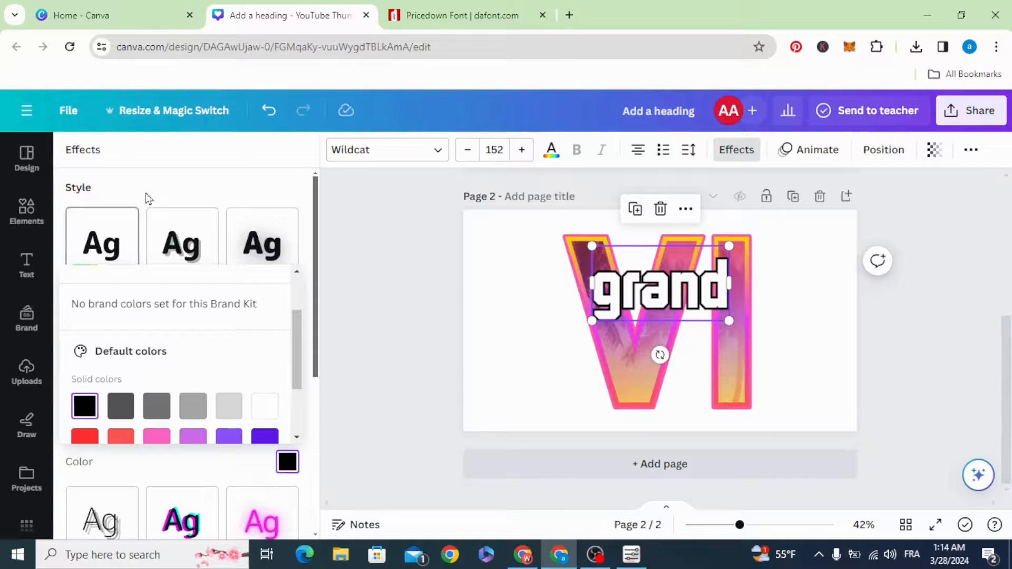
{"action": "left_click", "coordinate": [262, 341]}
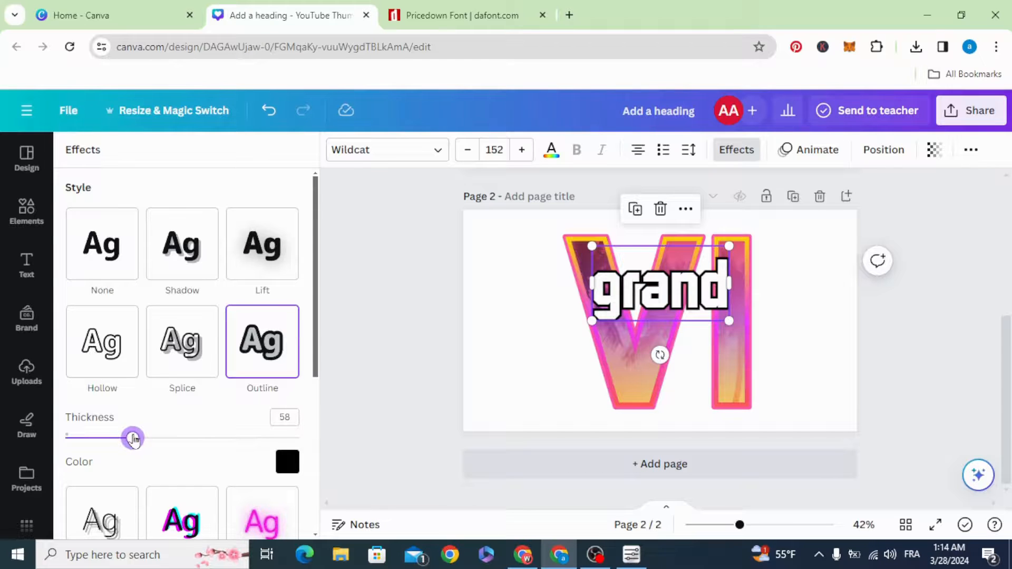
{"action": "left_click_drag", "start_coordinate": [132, 438], "coordinate": [163, 438]}
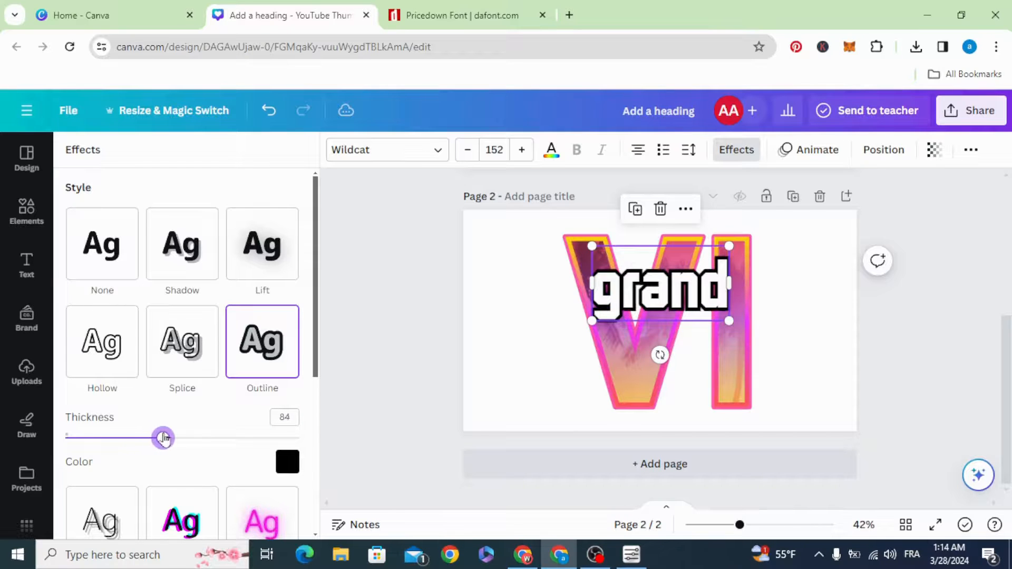
{"action": "left_click_drag", "start_coordinate": [163, 437], "coordinate": [170, 437]}
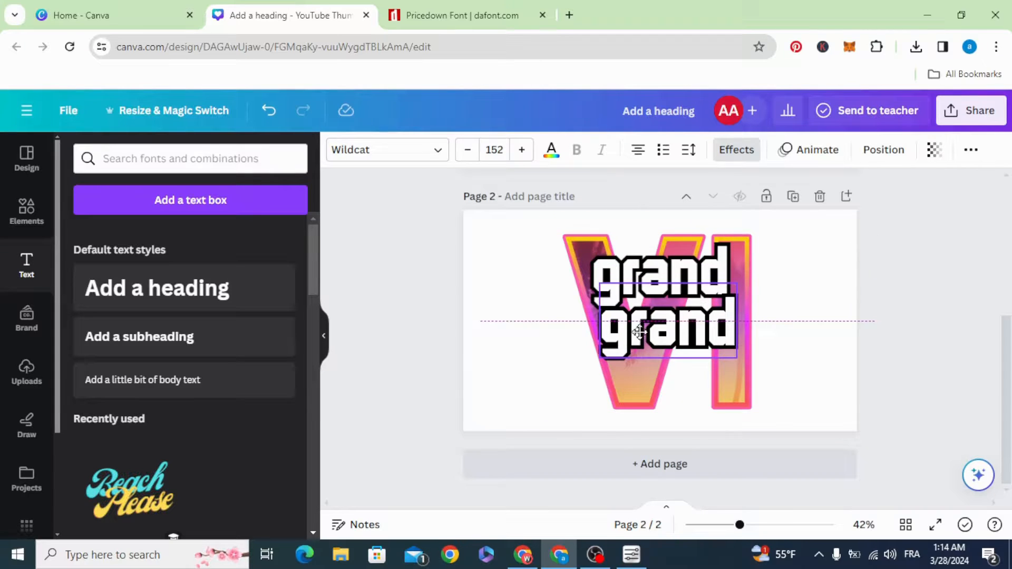
Place 'theft' and 'auto' copies beneath 'grand' and slightly enlarge the VI image.
{"action": "left_click", "coordinate": [665, 323]}
{"action": "type", "text": "theft"}
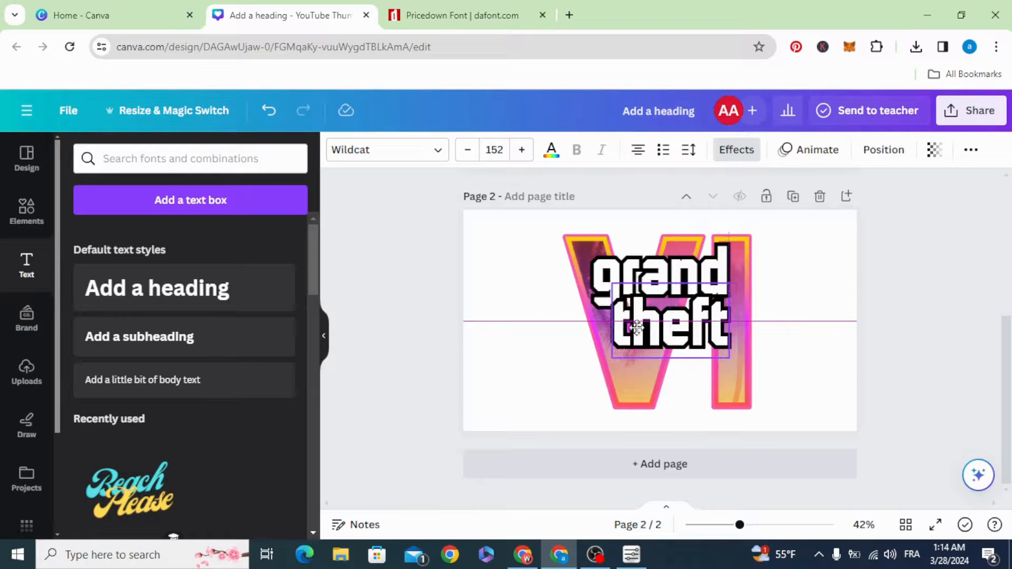
{"action": "left_click_drag", "start_coordinate": [636, 326], "coordinate": [650, 384]}
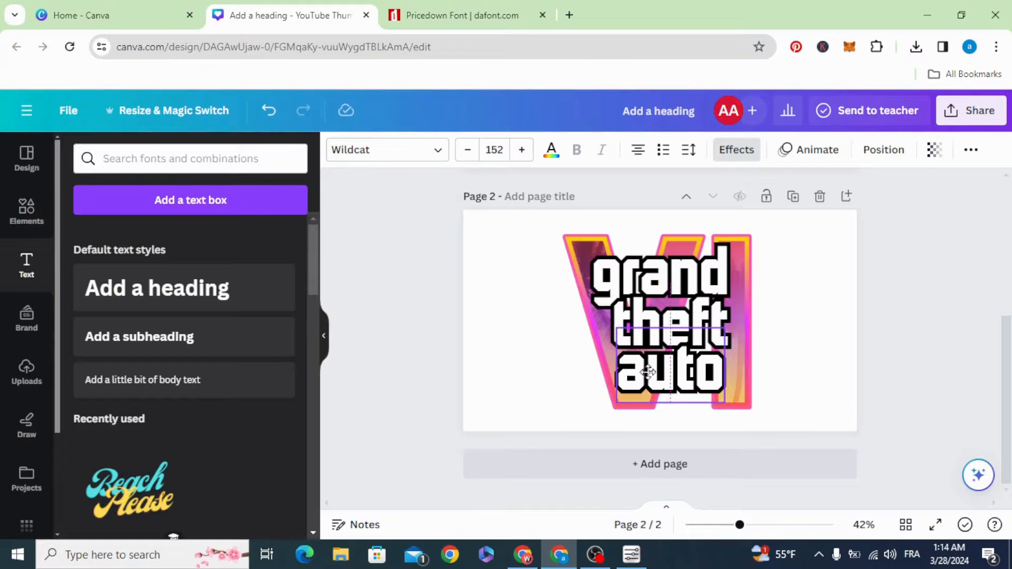
{"action": "right_click", "coordinate": [649, 371]}
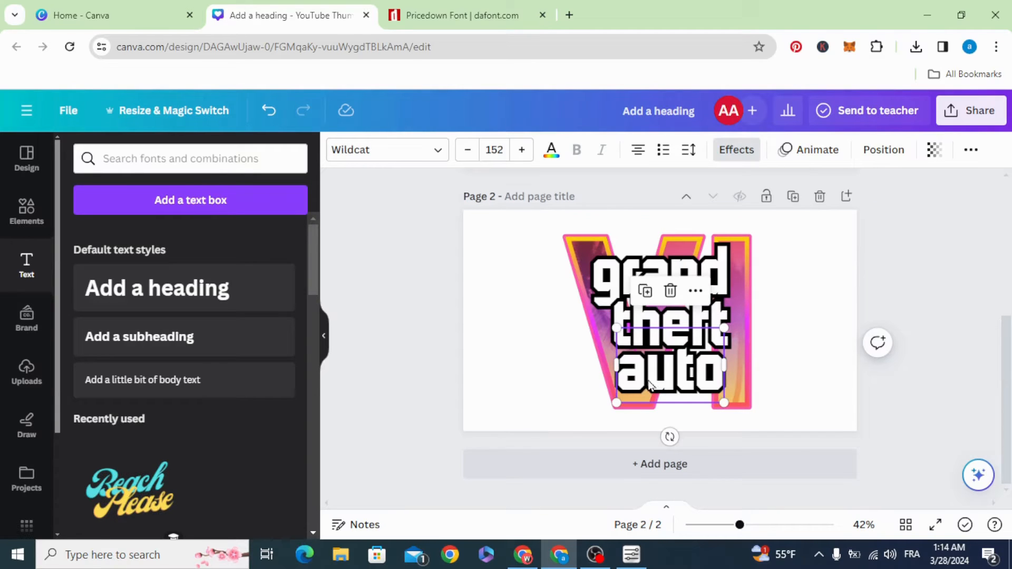
{"action": "left_click", "coordinate": [500, 349]}
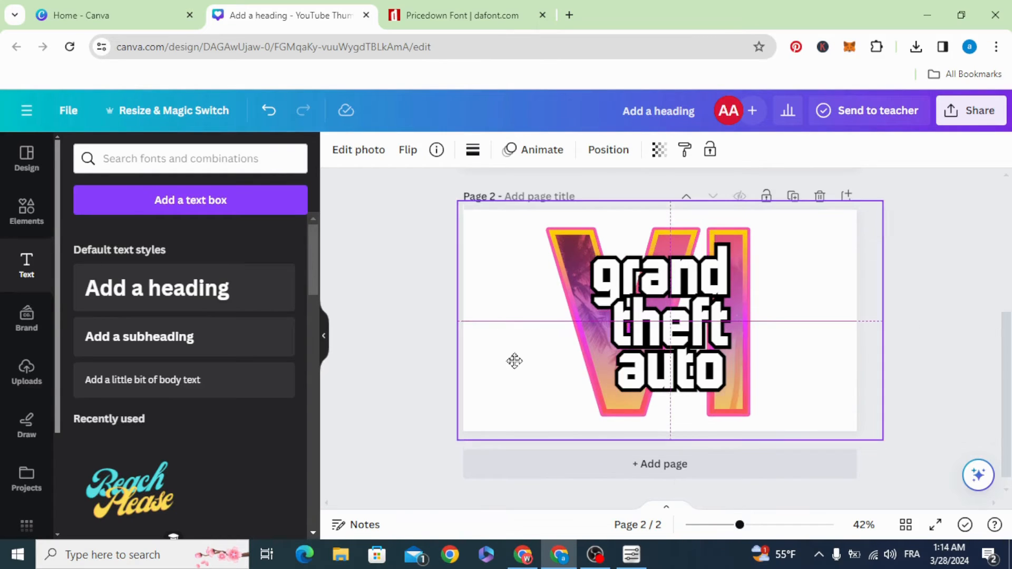
{"action": "left_click", "coordinate": [658, 323]}
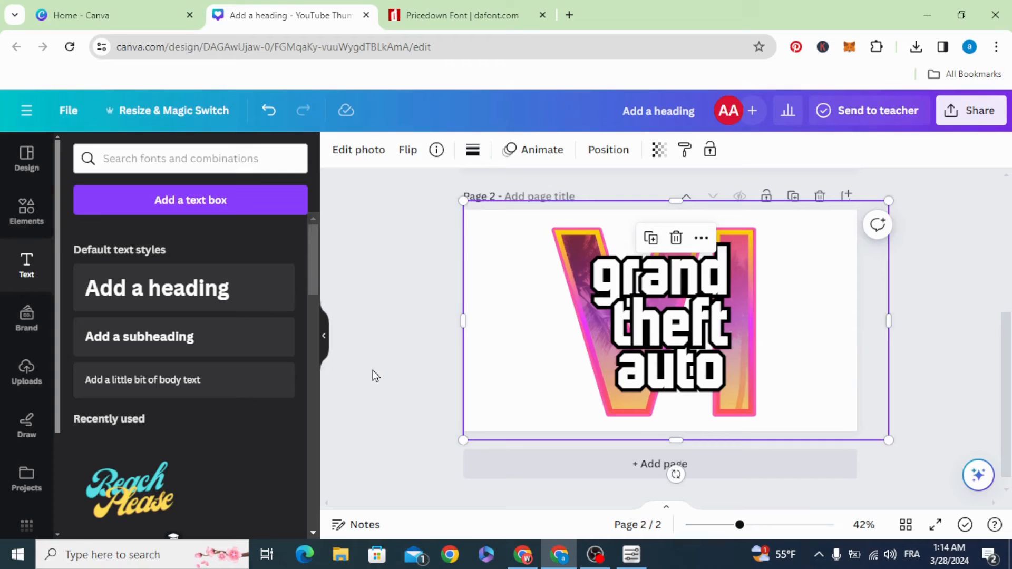